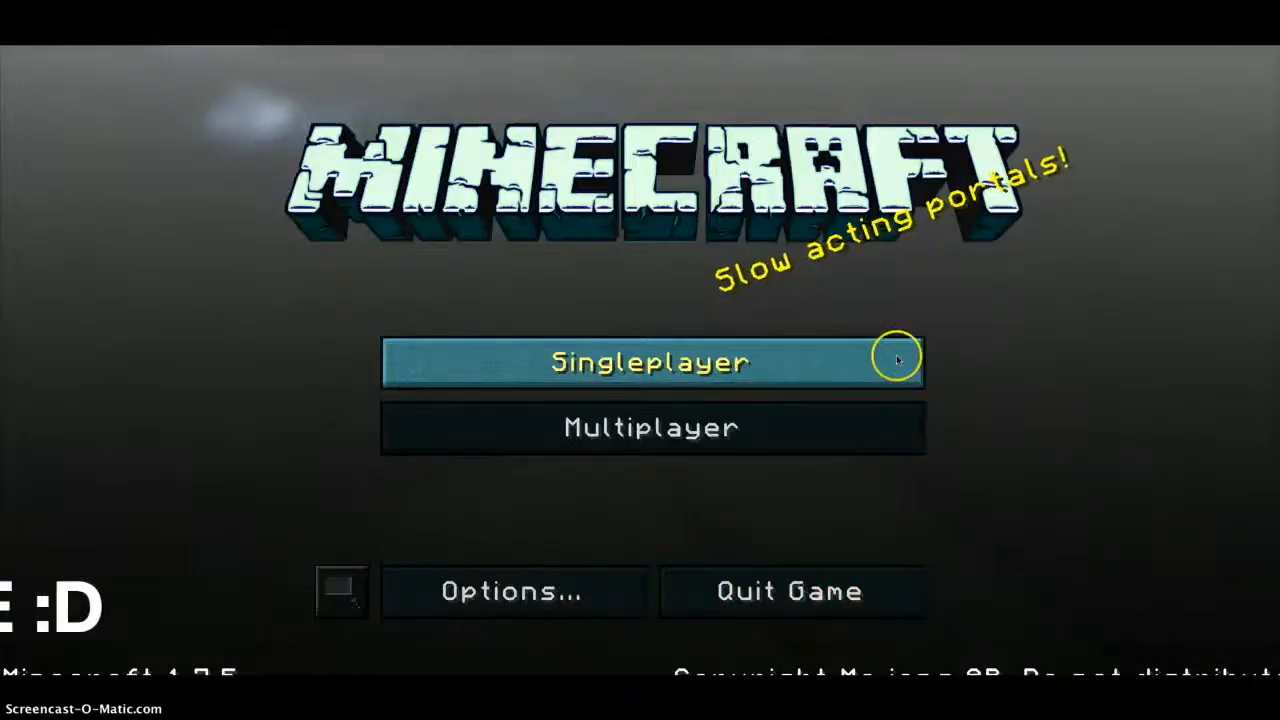
pyautogui.moveTo(220, 408)
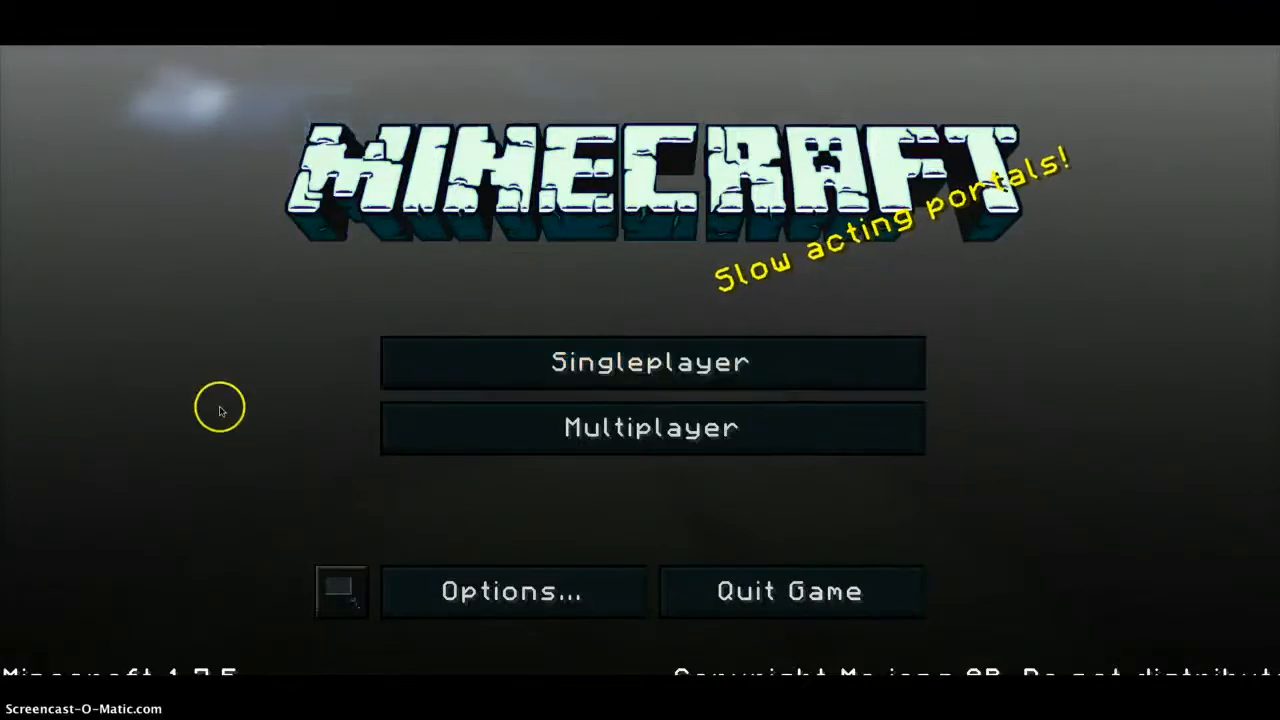
pyautogui.moveTo(98, 518)
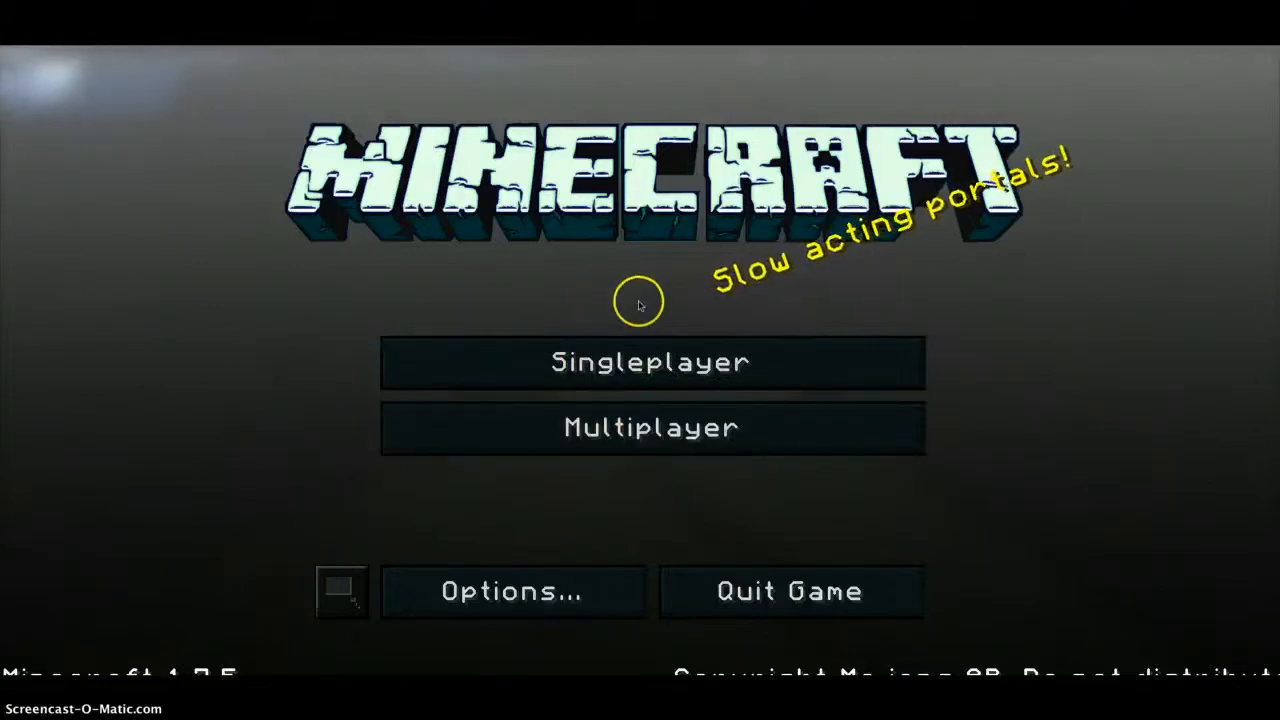
pyautogui.moveTo(310, 283)
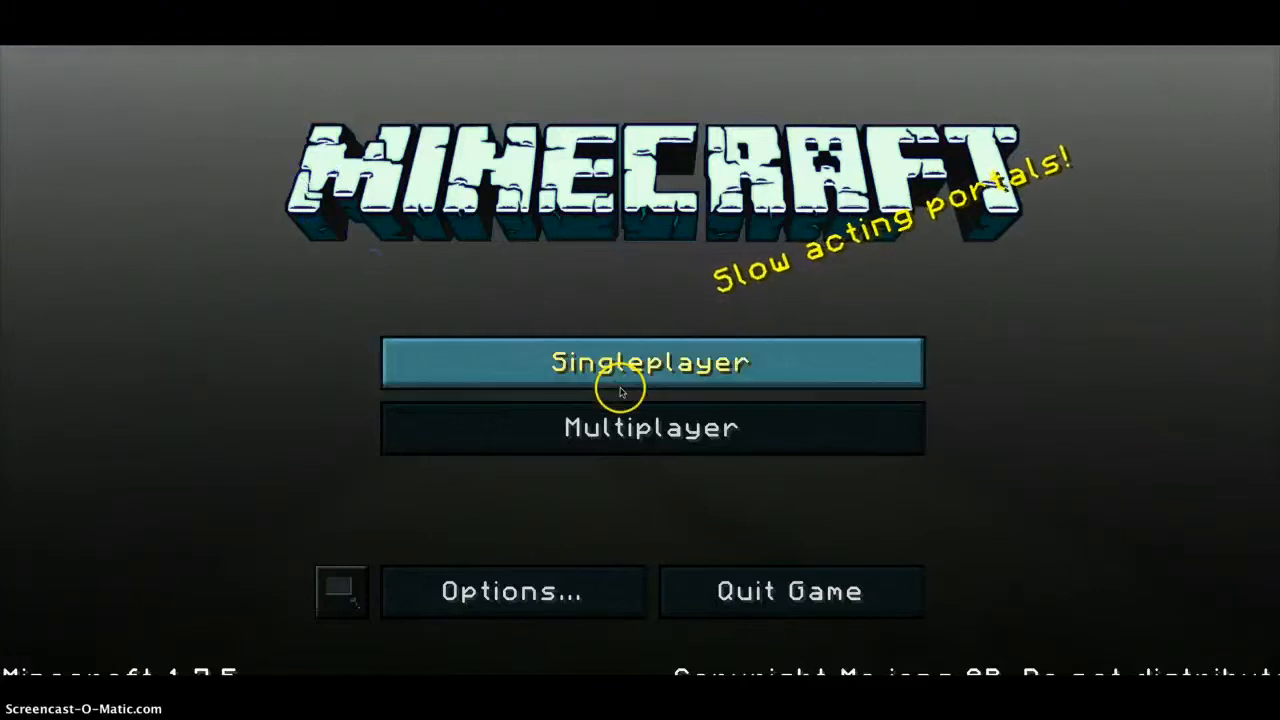
pyautogui.moveTo(1141, 359)
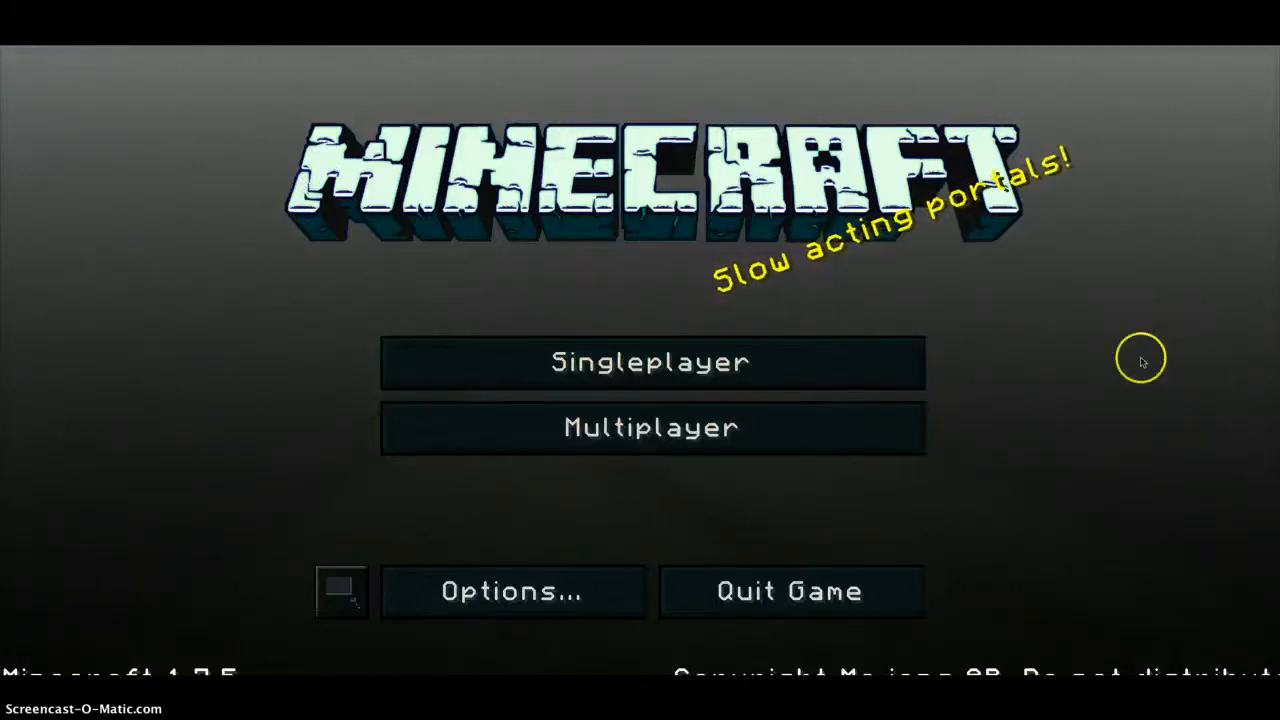
pyautogui.moveTo(289, 663)
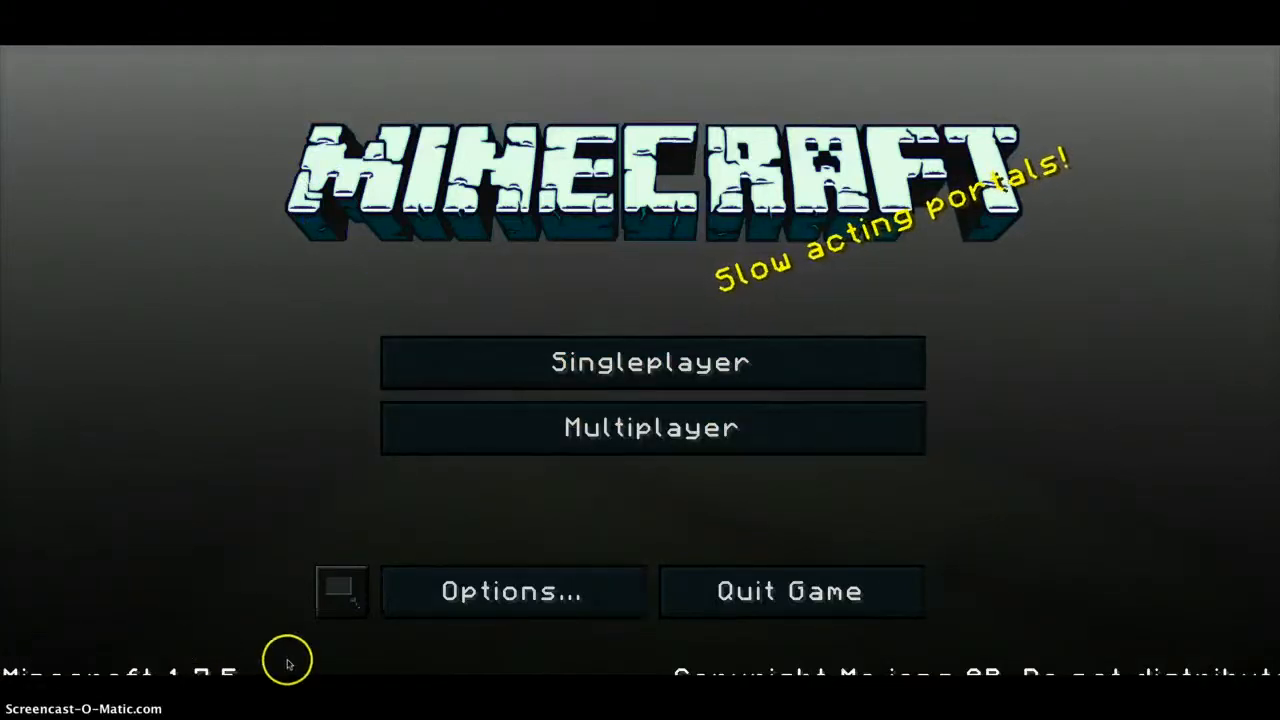
pyautogui.moveTo(342, 591)
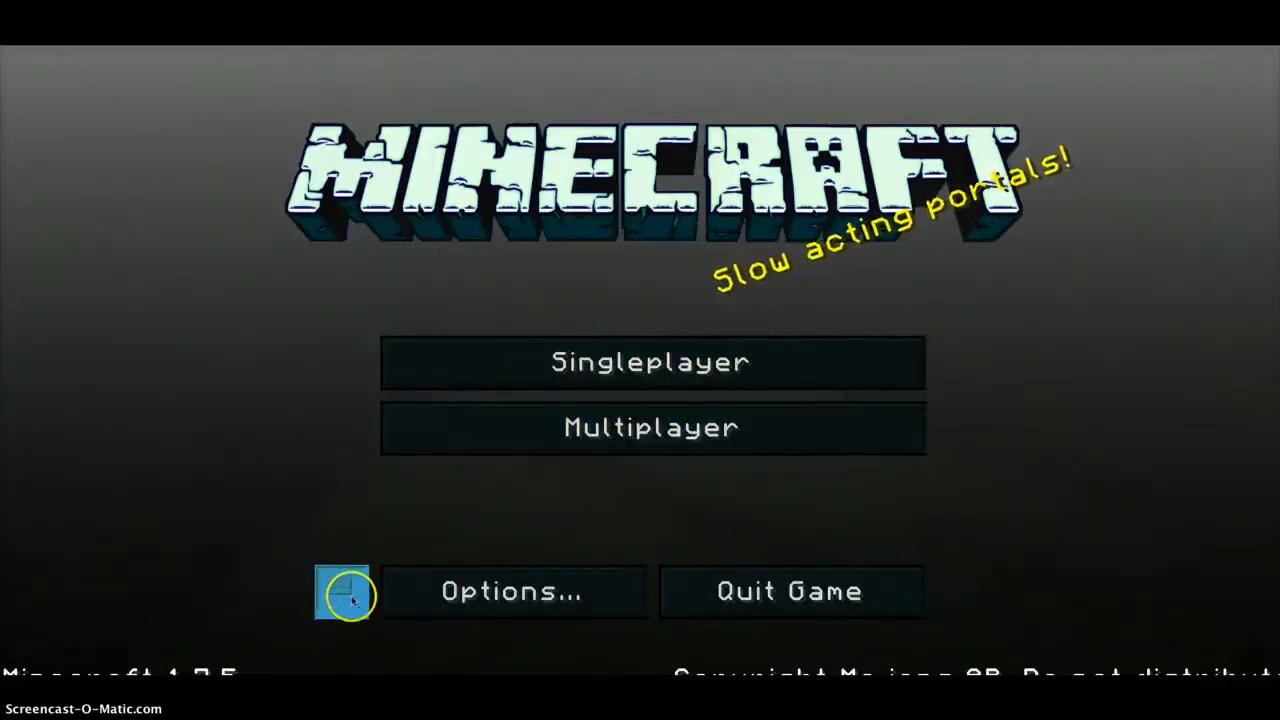
pyautogui.moveTo(905, 588)
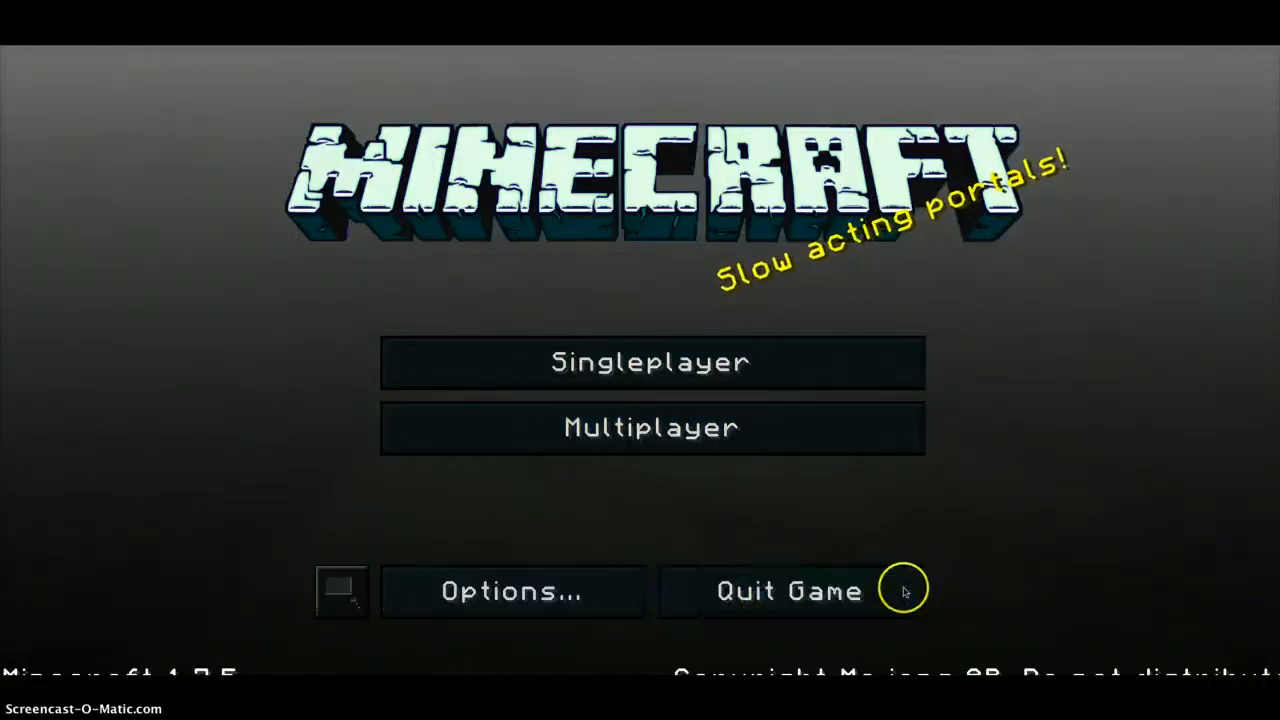
pyautogui.moveTo(1014, 533)
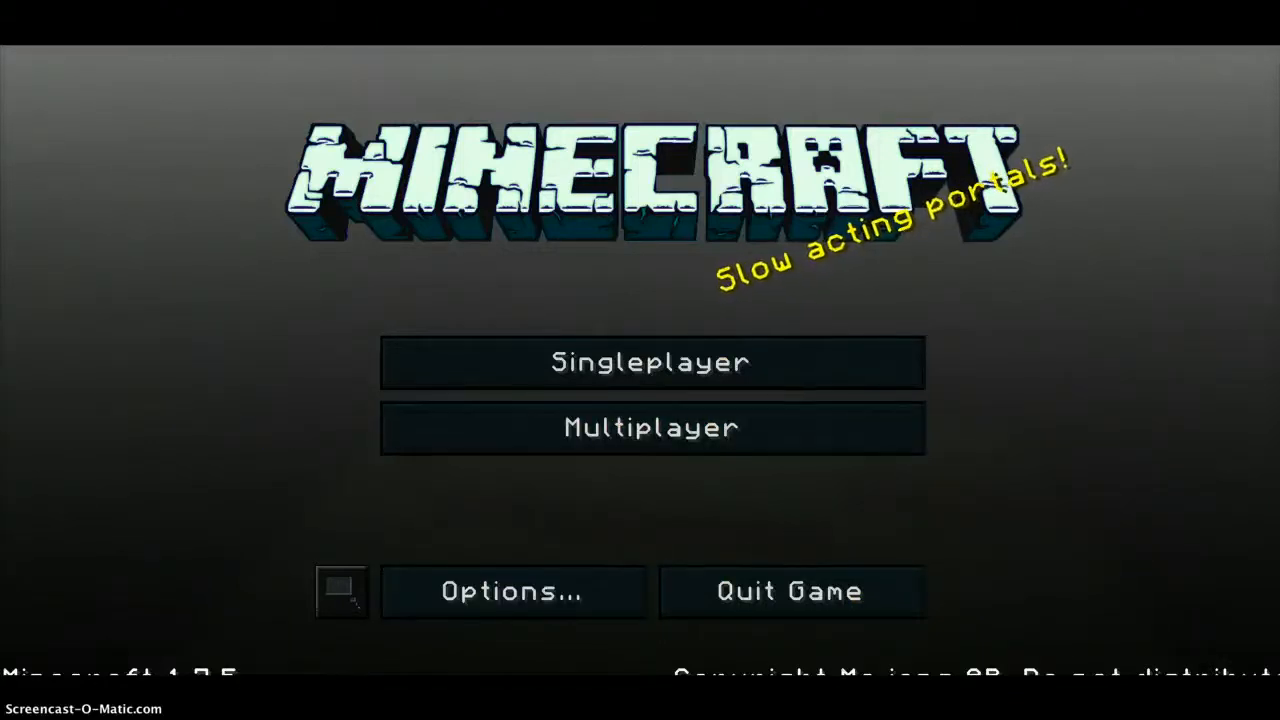
pyautogui.moveTo(712, 293)
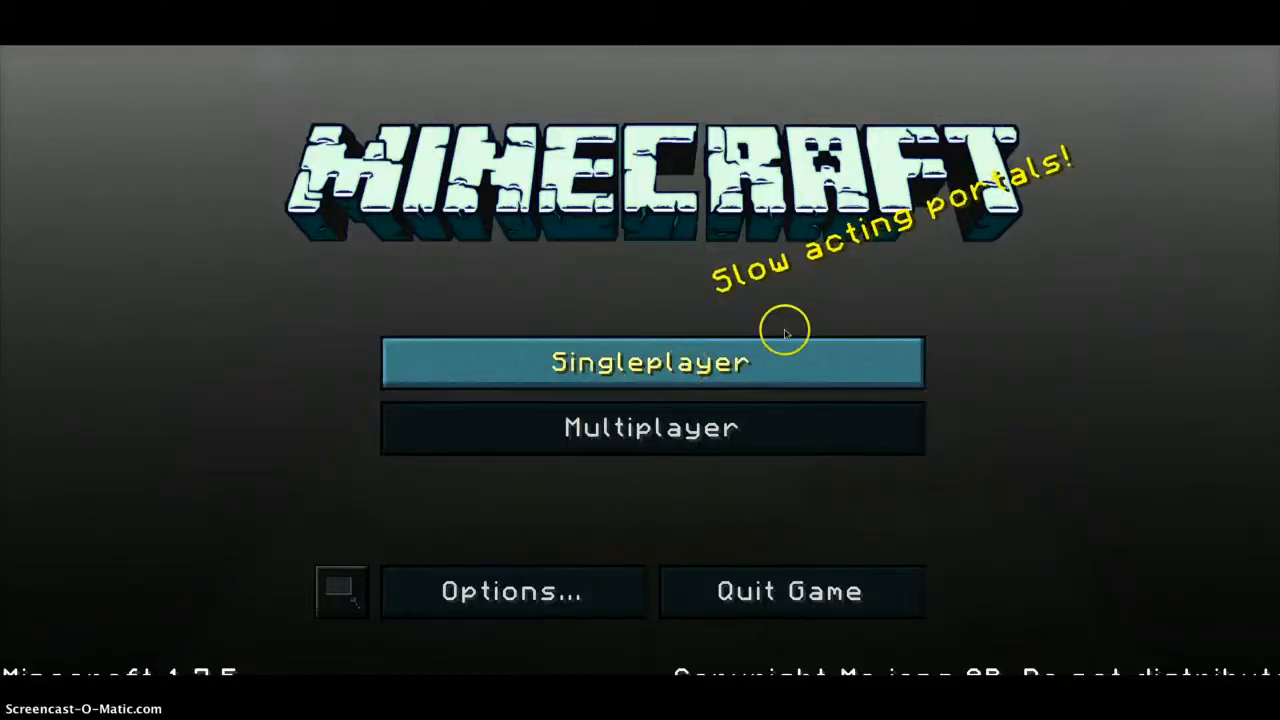
pyautogui.moveTo(595, 370)
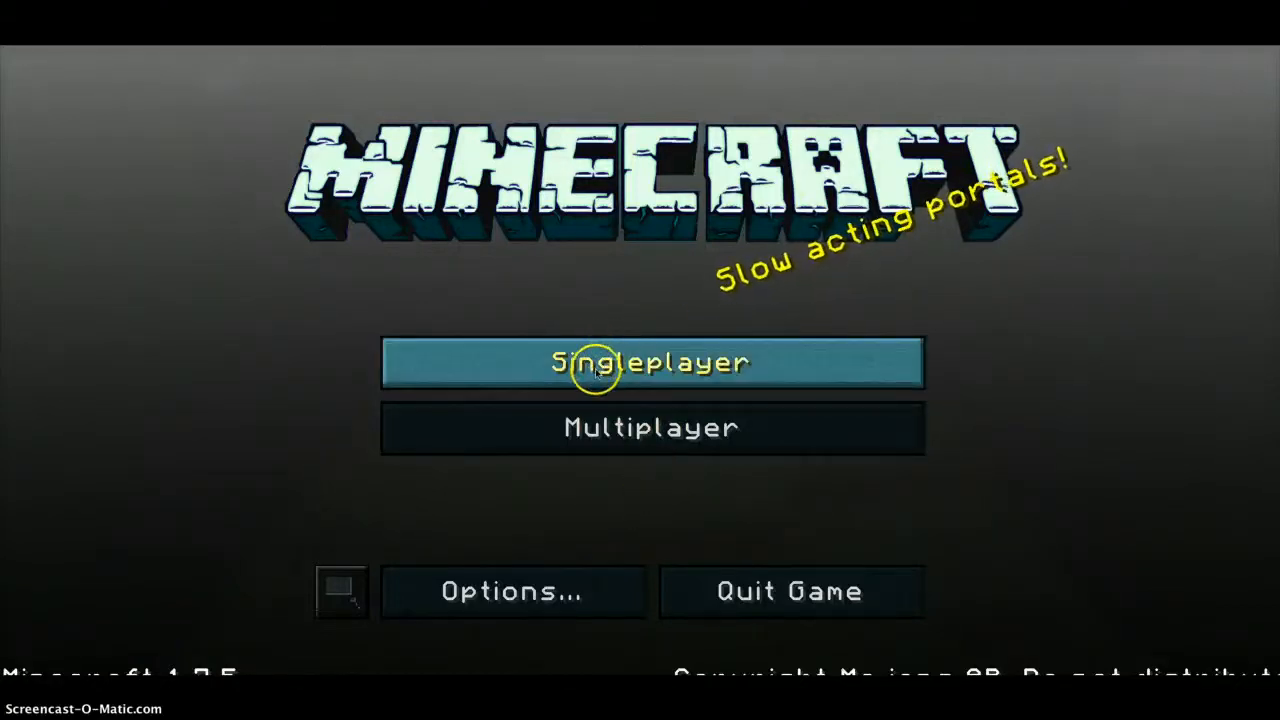
pyautogui.moveTo(595, 375)
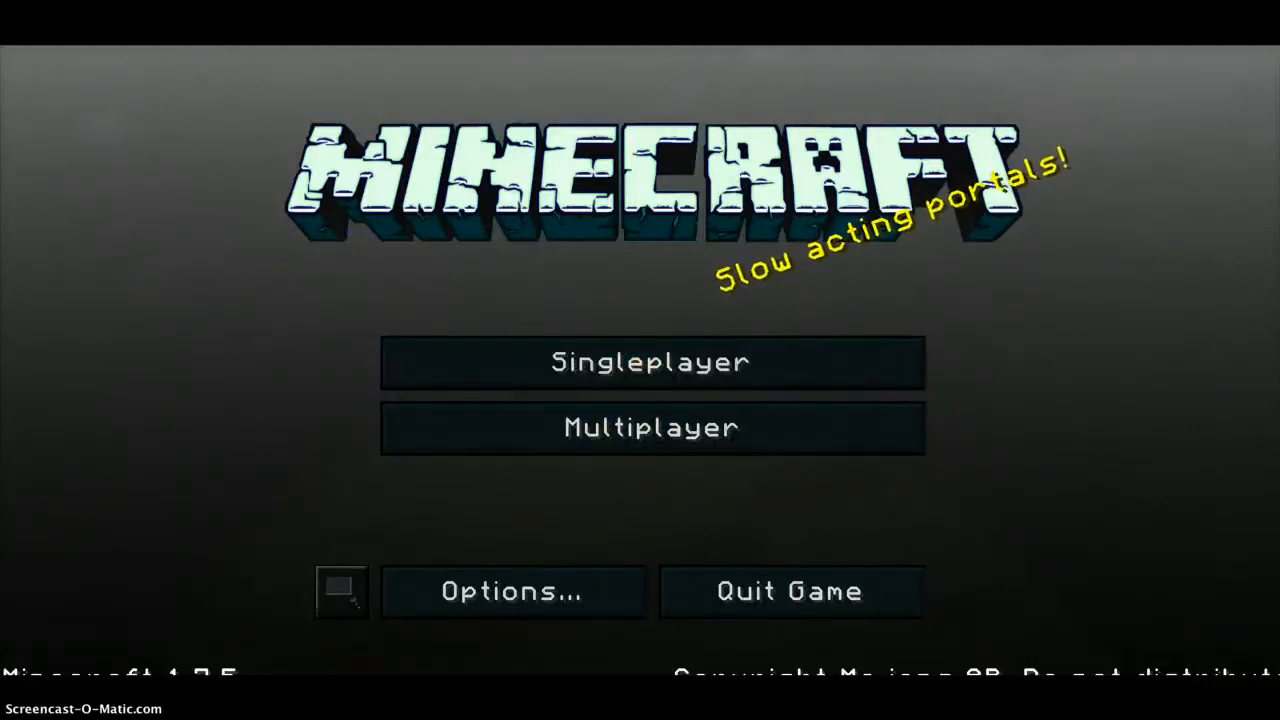
pyautogui.moveTo(650, 380)
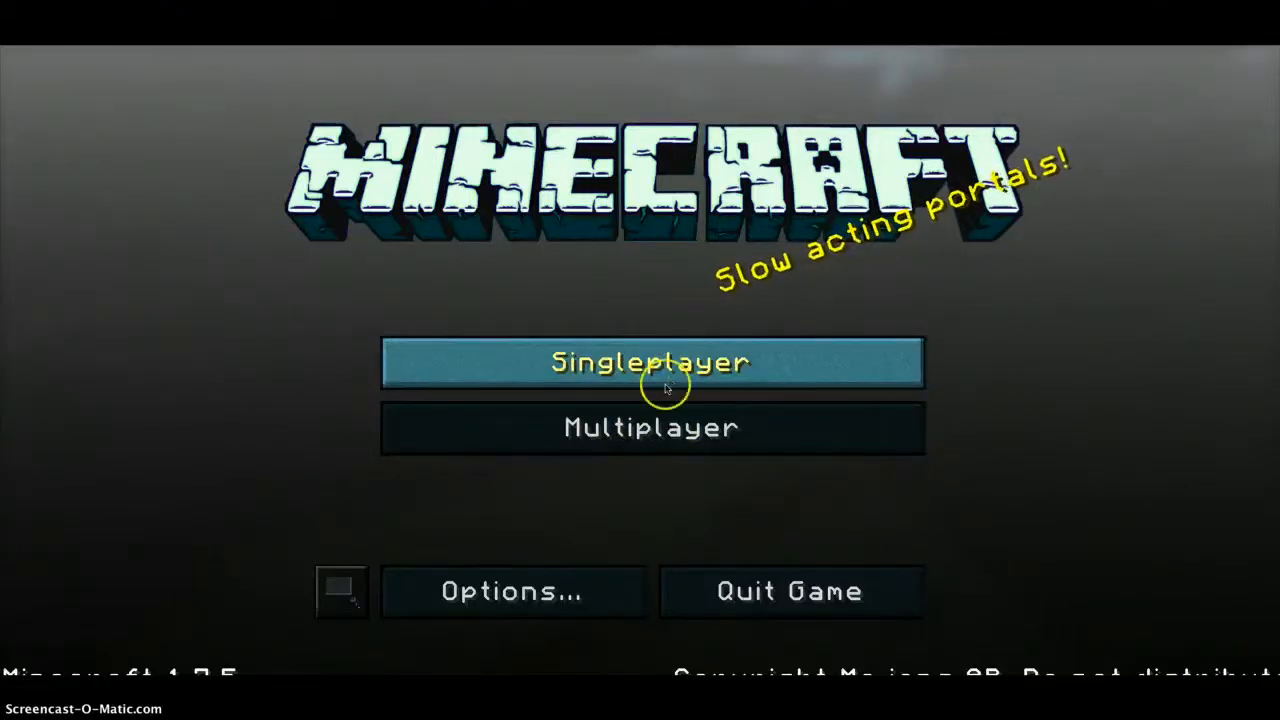
pyautogui.moveTo(95, 665)
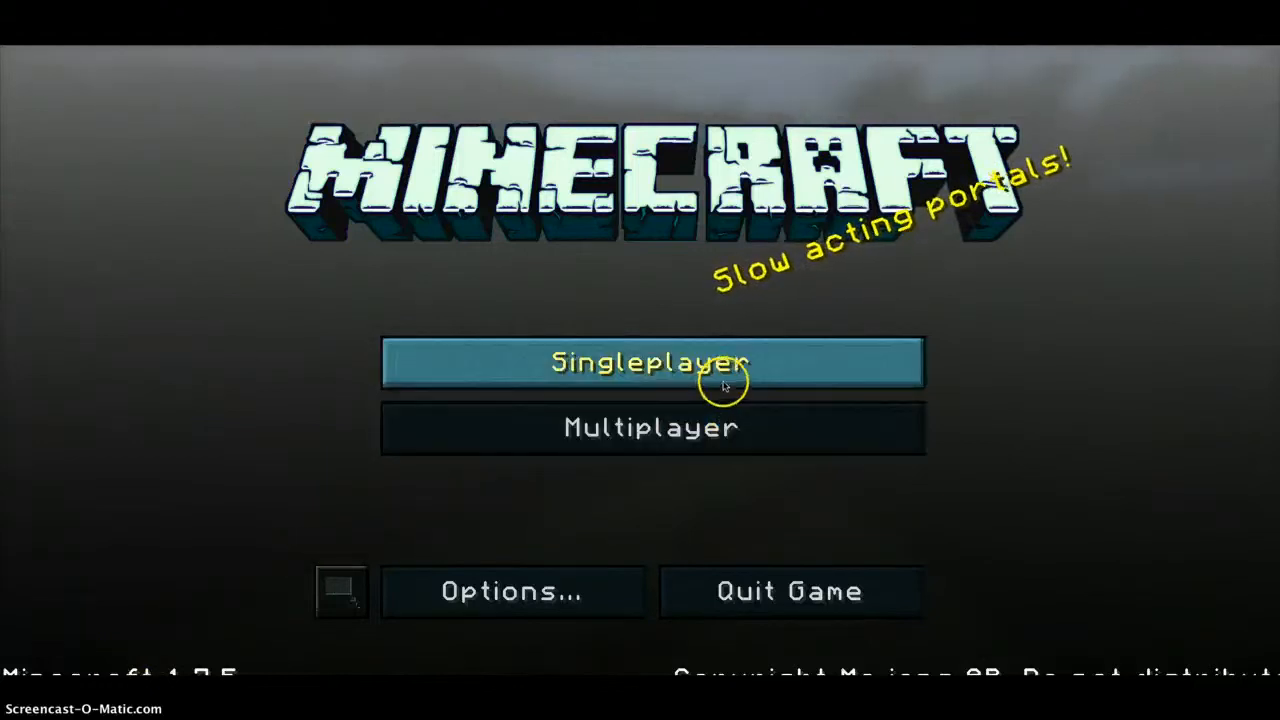
pyautogui.moveTo(700, 400)
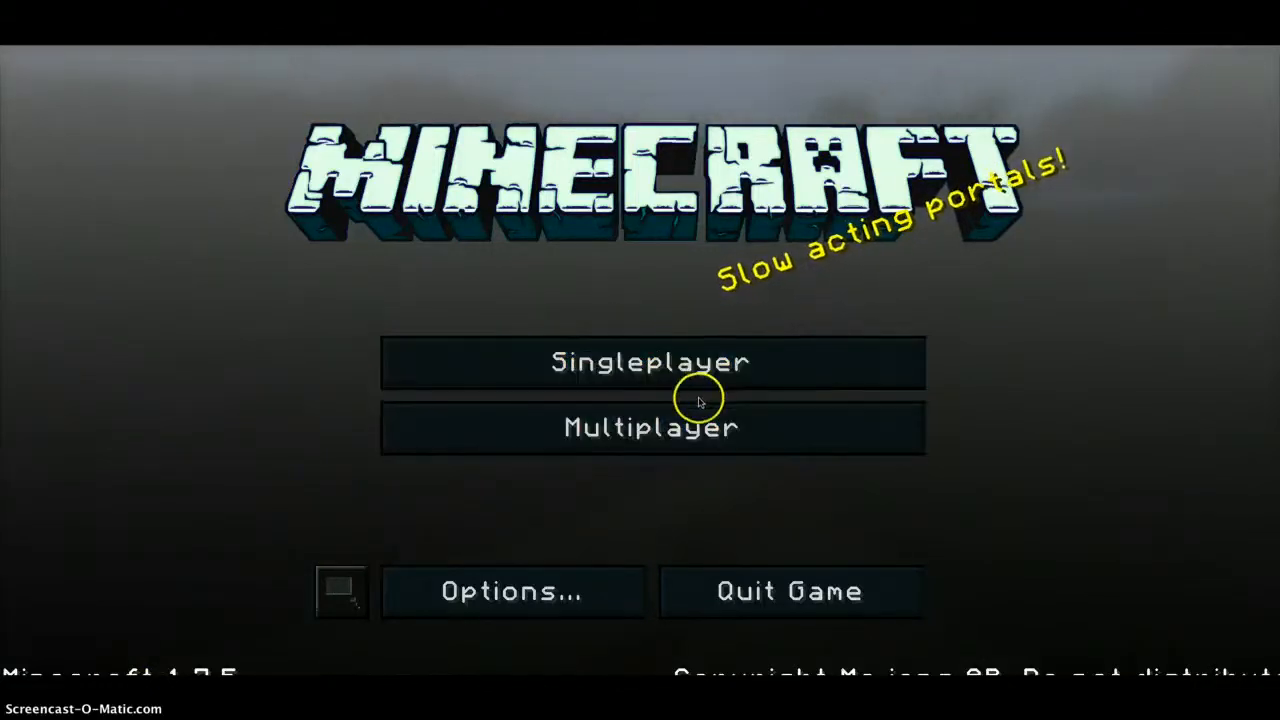
pyautogui.moveTo(738, 413)
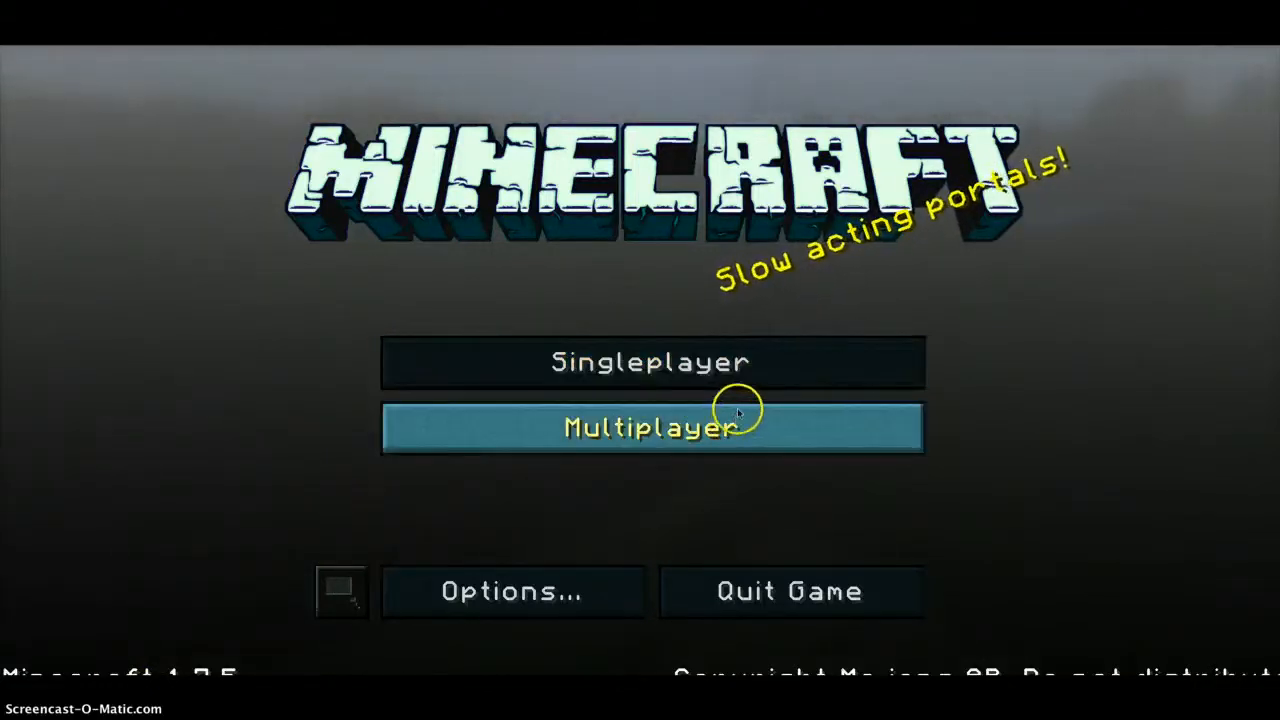
pyautogui.moveTo(763, 462)
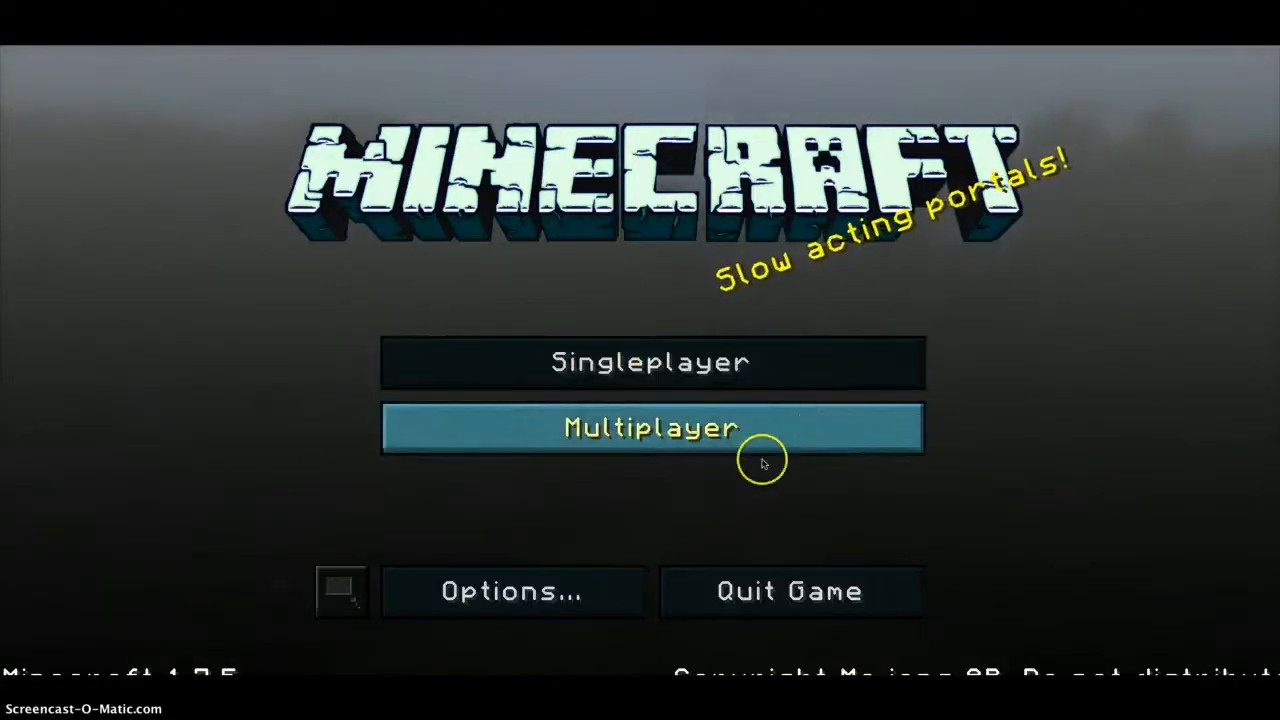
pyautogui.moveTo(830, 335)
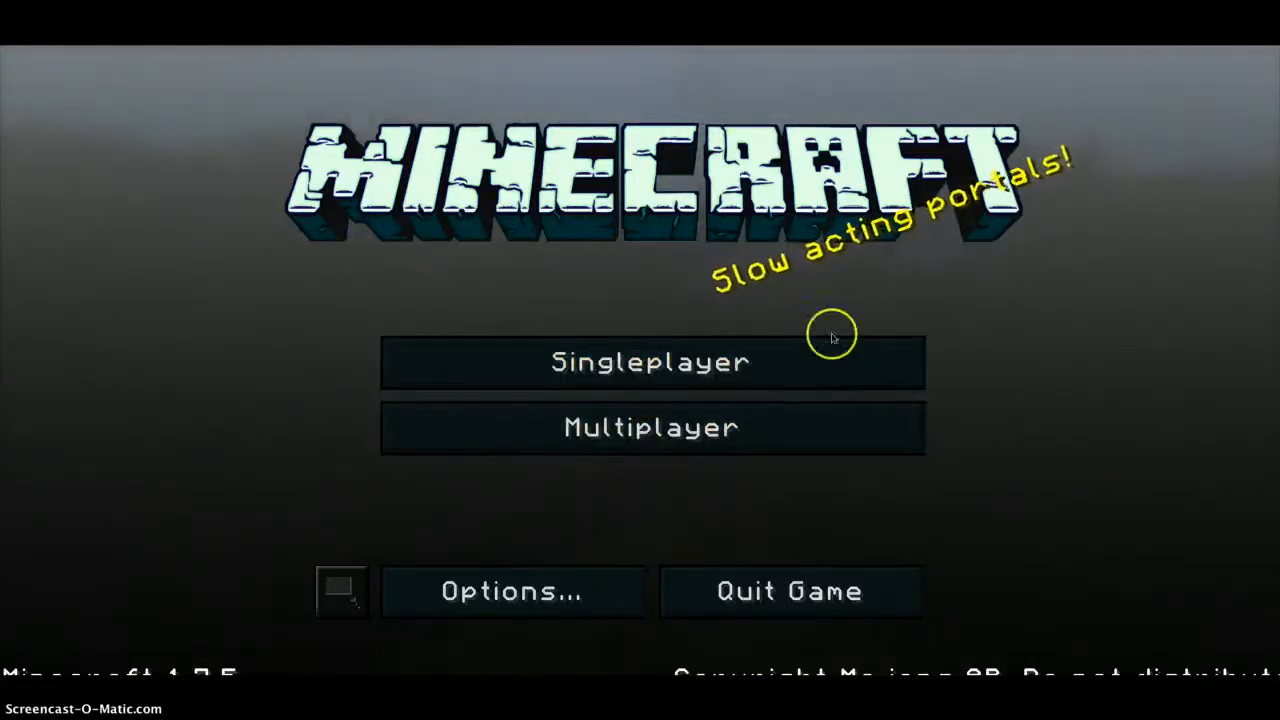
# Browse the Singleplayer world list and load a saved flat creative world.
pyautogui.click(650, 362)
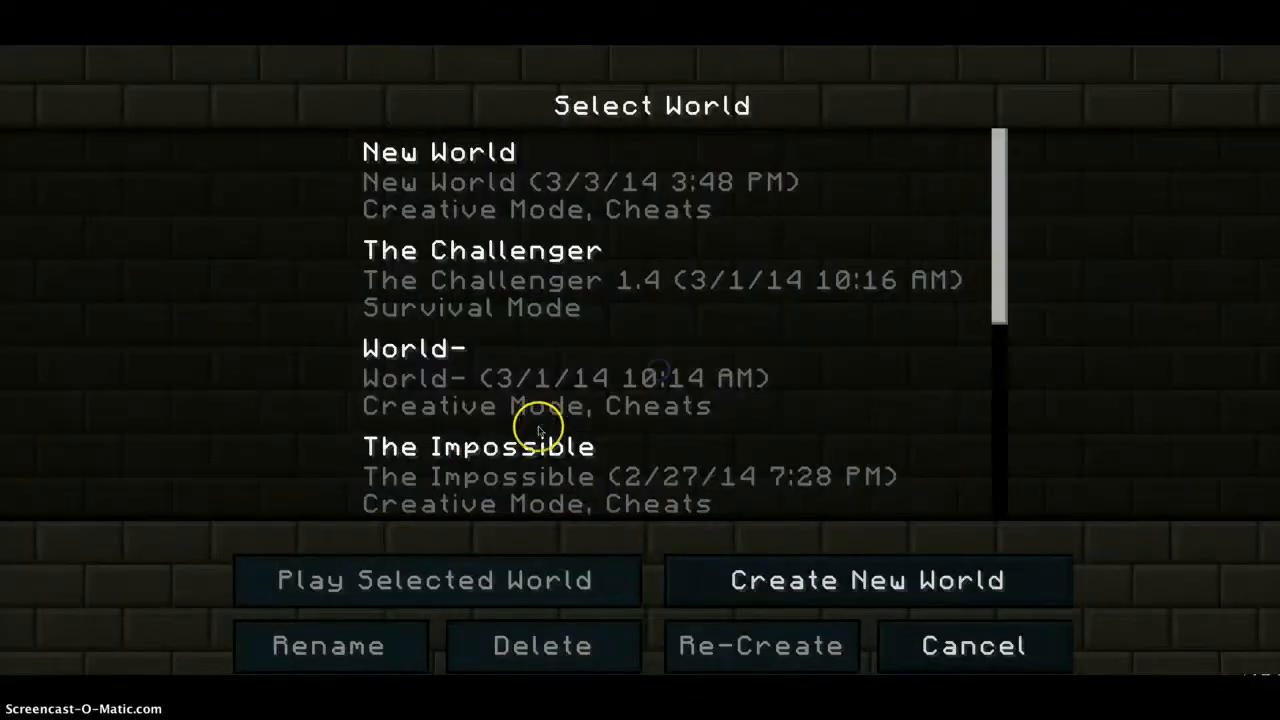
pyautogui.scroll(-3)
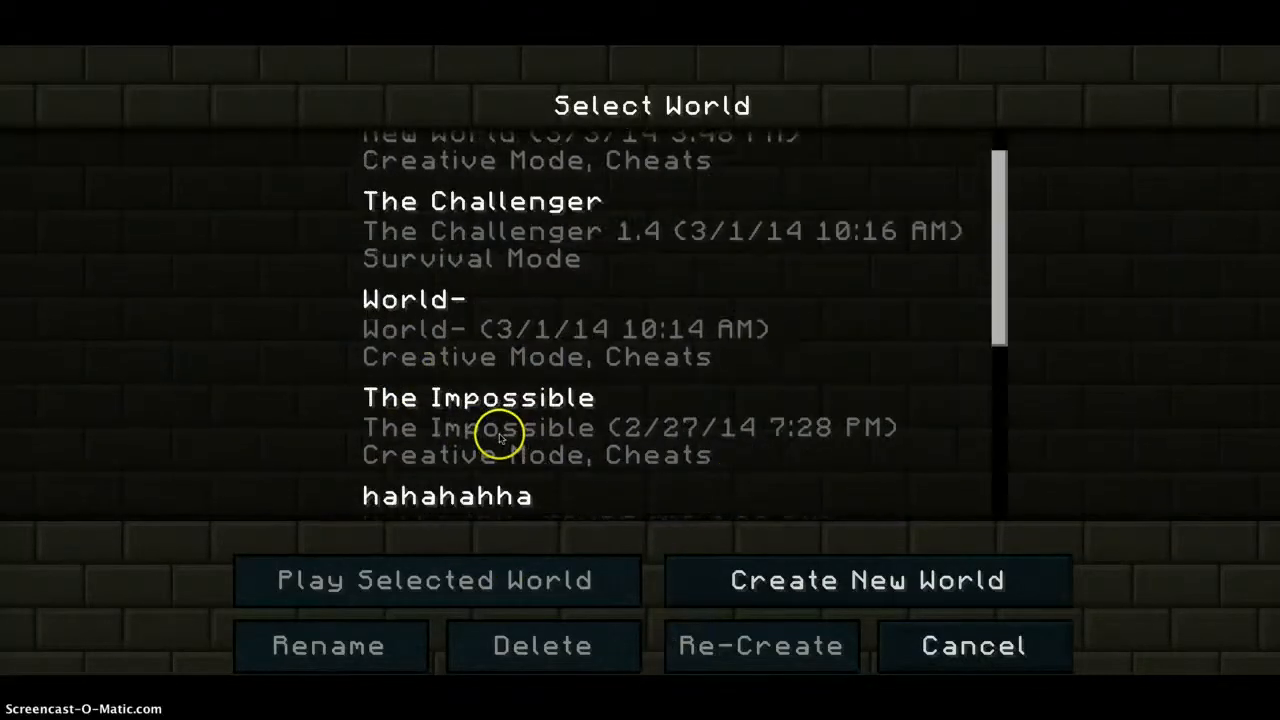
pyautogui.scroll(-3)
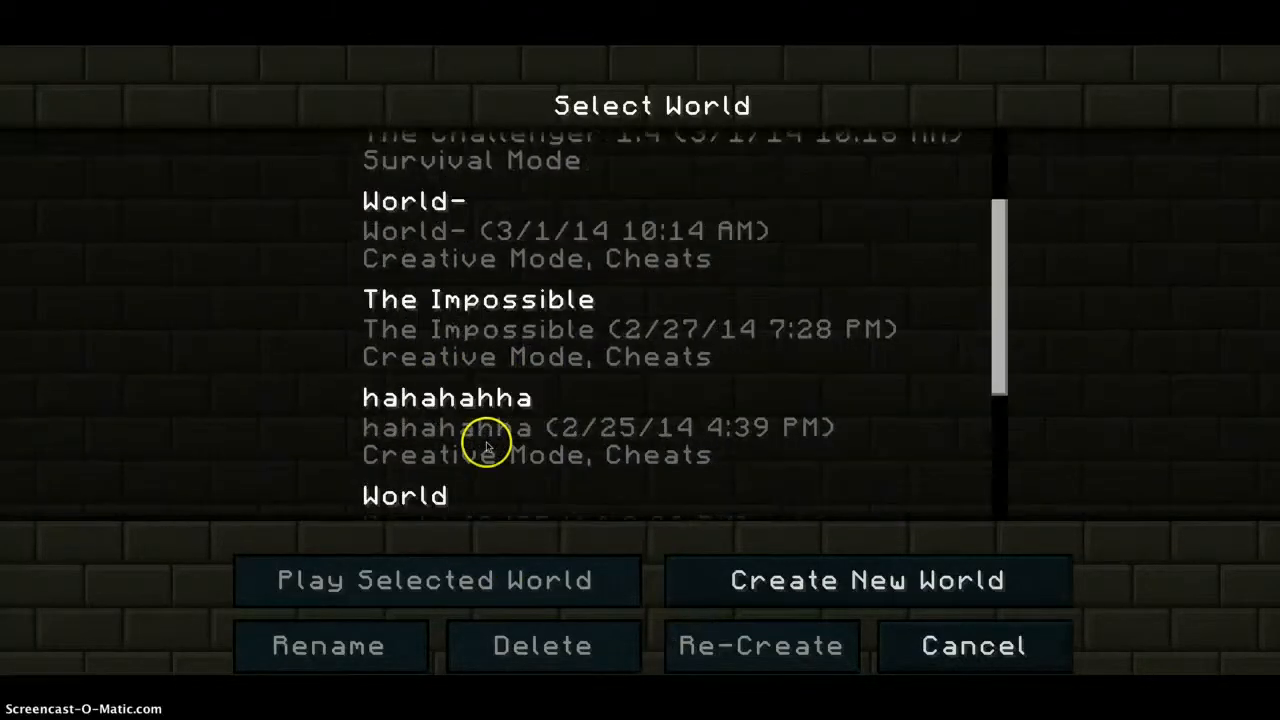
pyautogui.scroll(3)
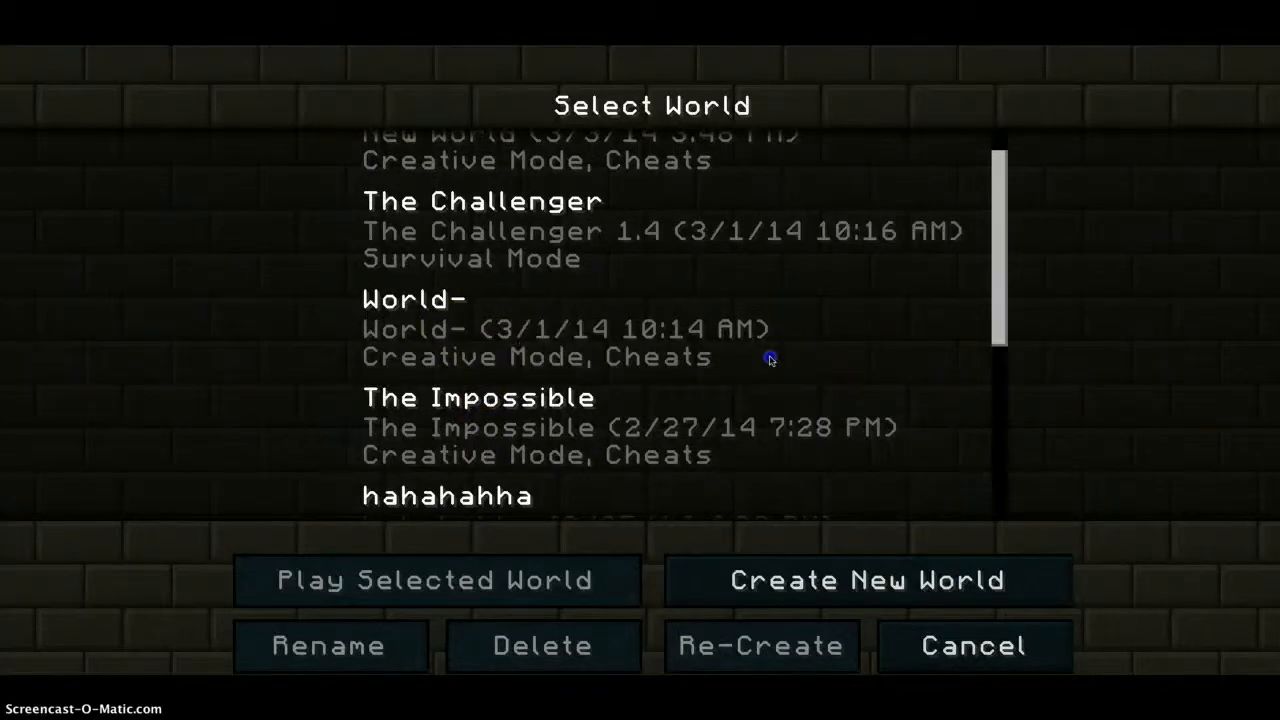
pyautogui.click(432, 580)
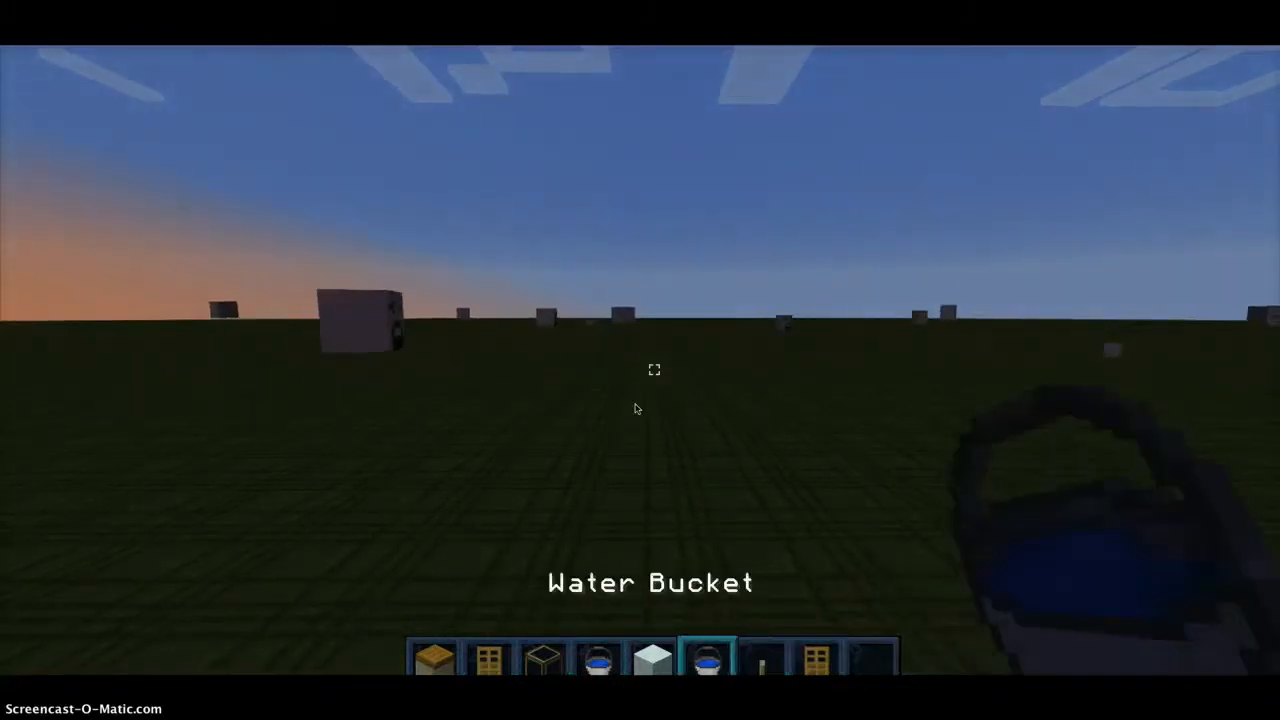
# Open the creative inventory and scroll through the Building Blocks category.
pyautogui.press('e')
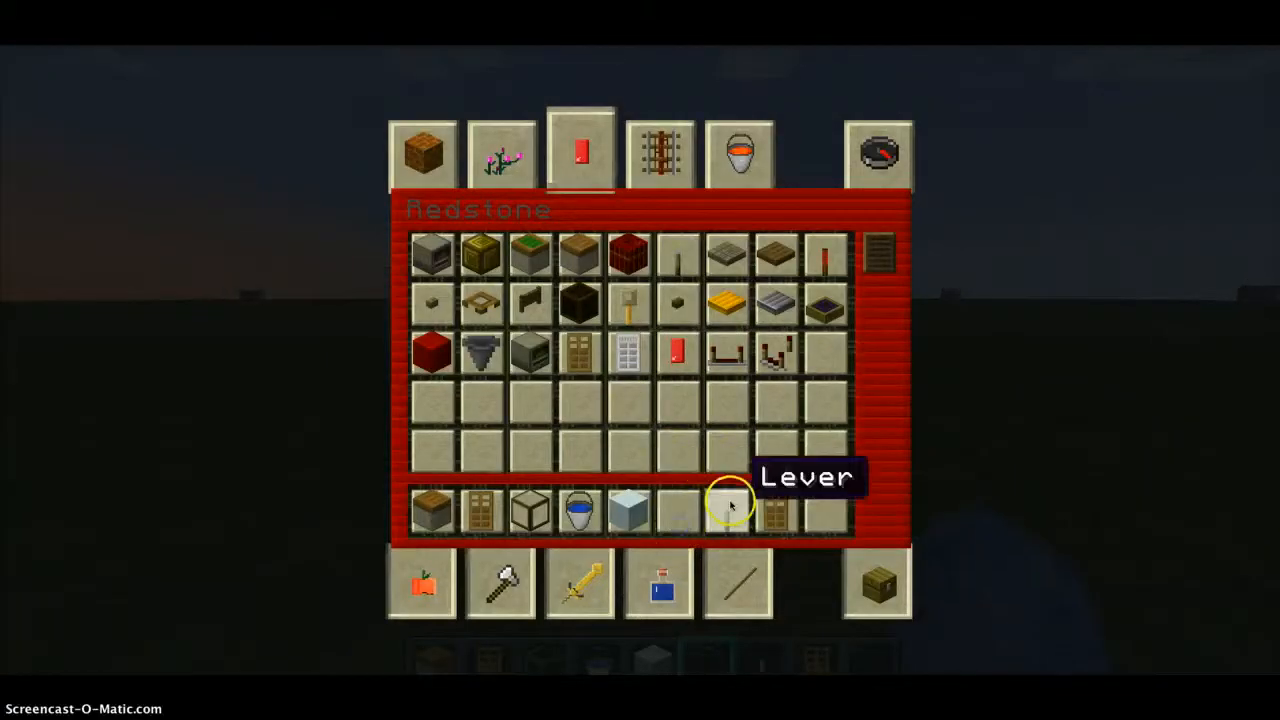
pyautogui.moveTo(787, 513)
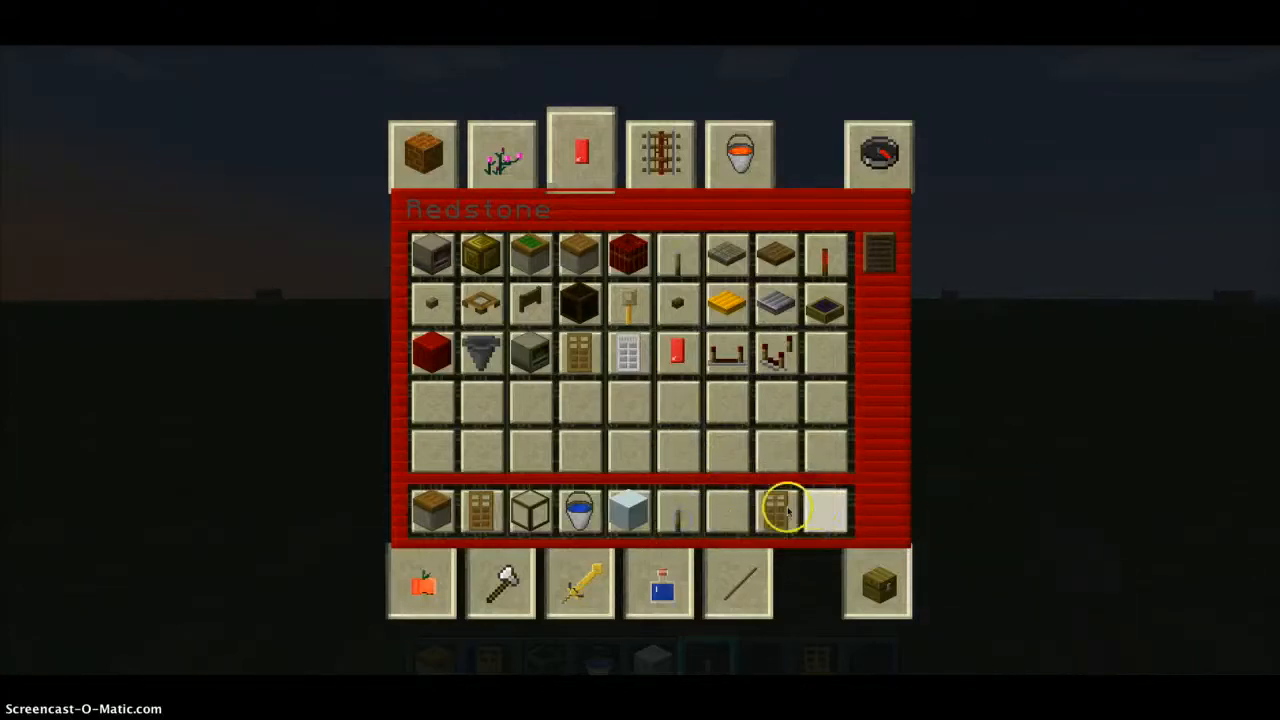
pyautogui.moveTo(628, 512)
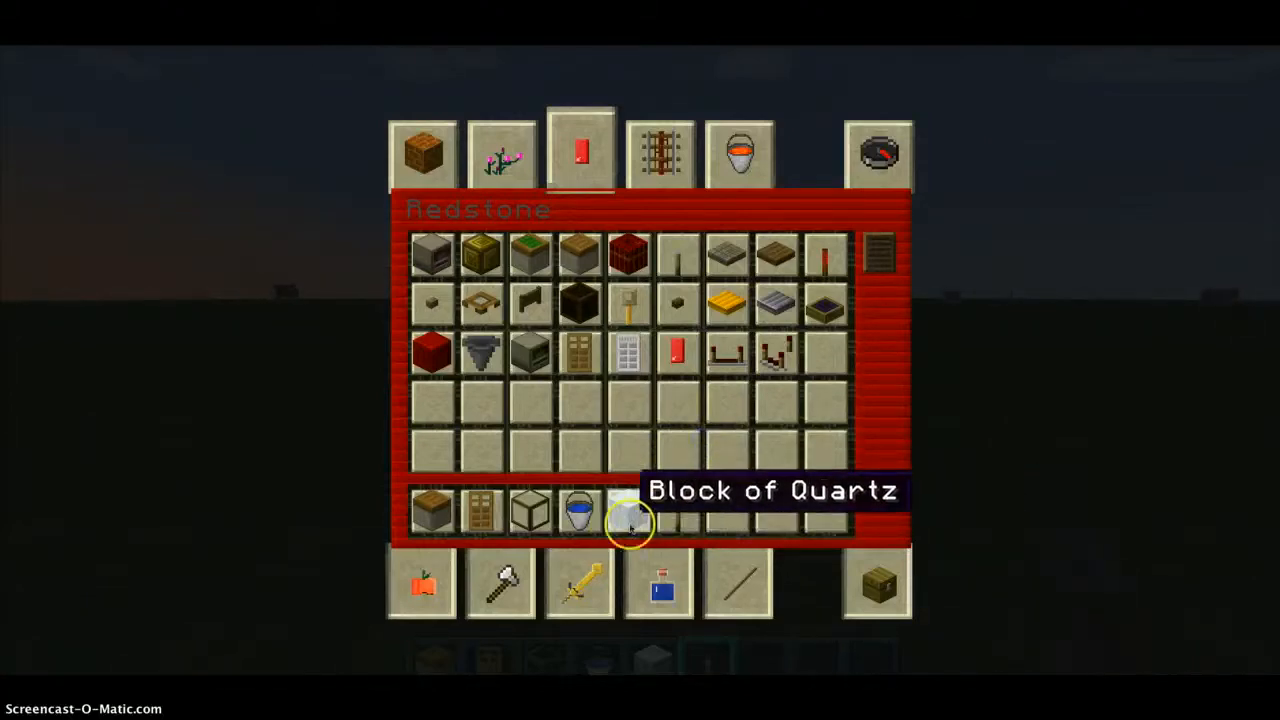
pyautogui.click(422, 151)
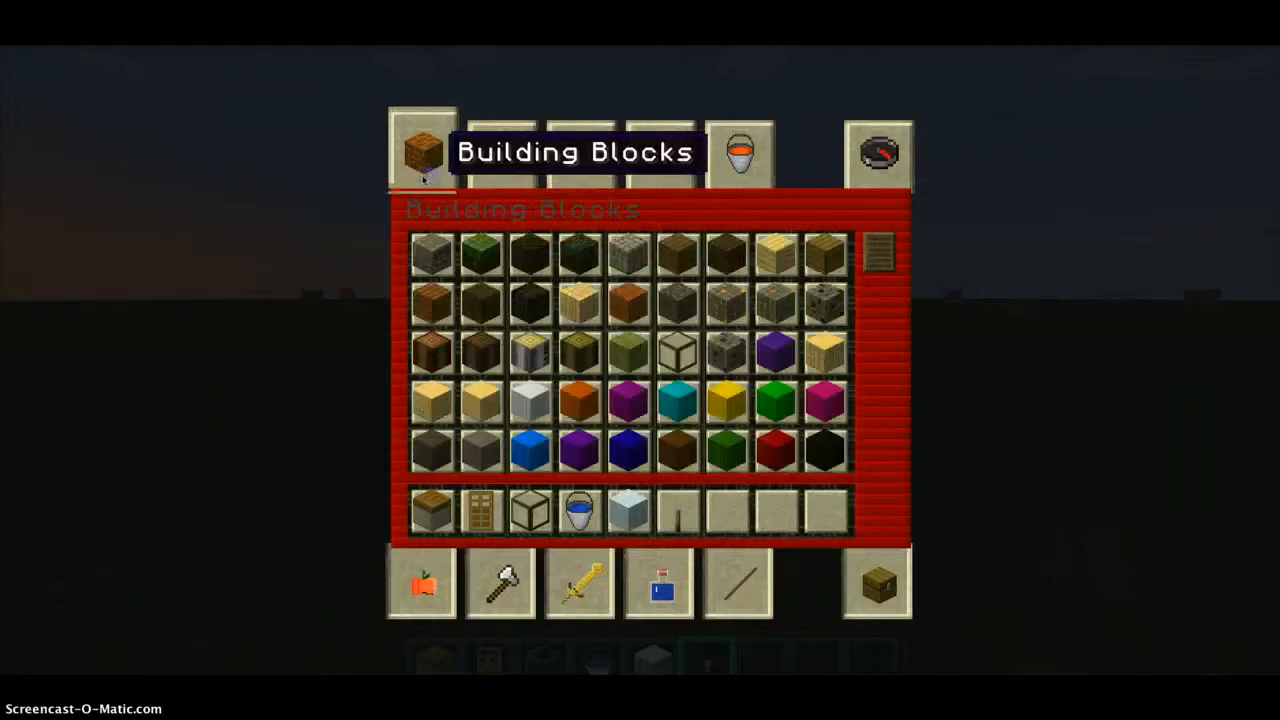
pyautogui.scroll(-3)
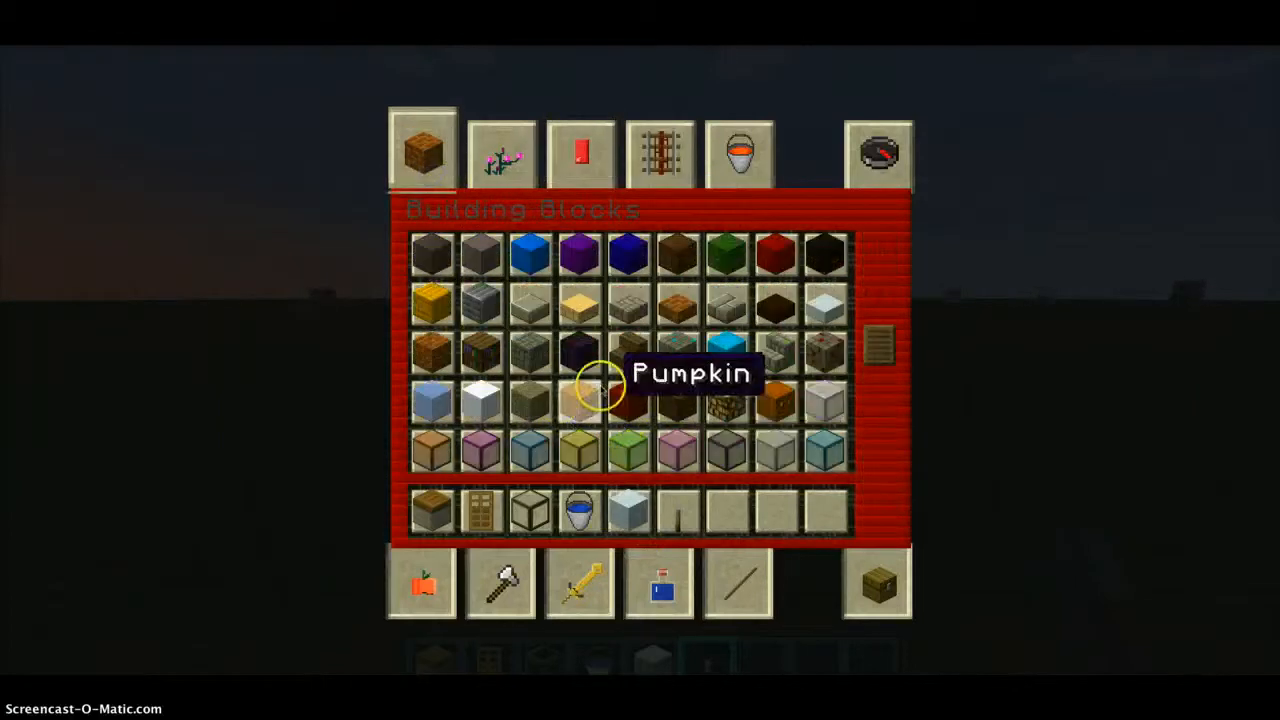
pyautogui.scroll(-3)
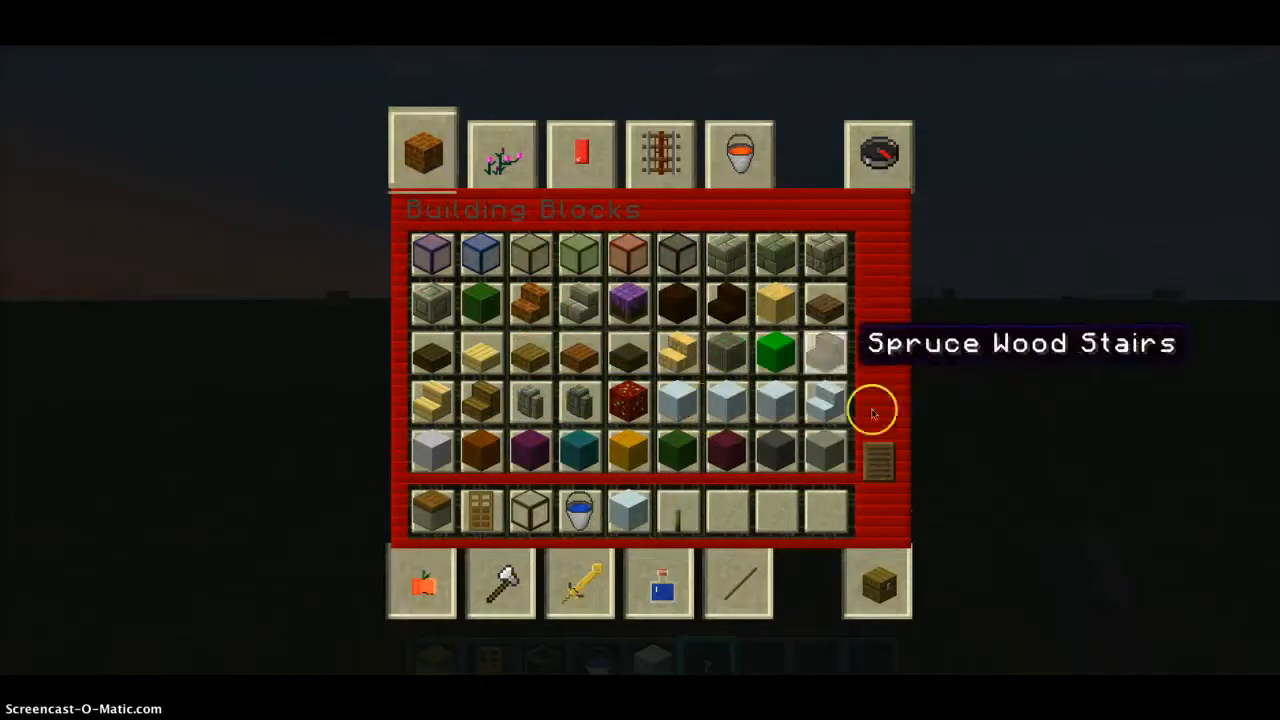
pyautogui.moveTo(777, 352)
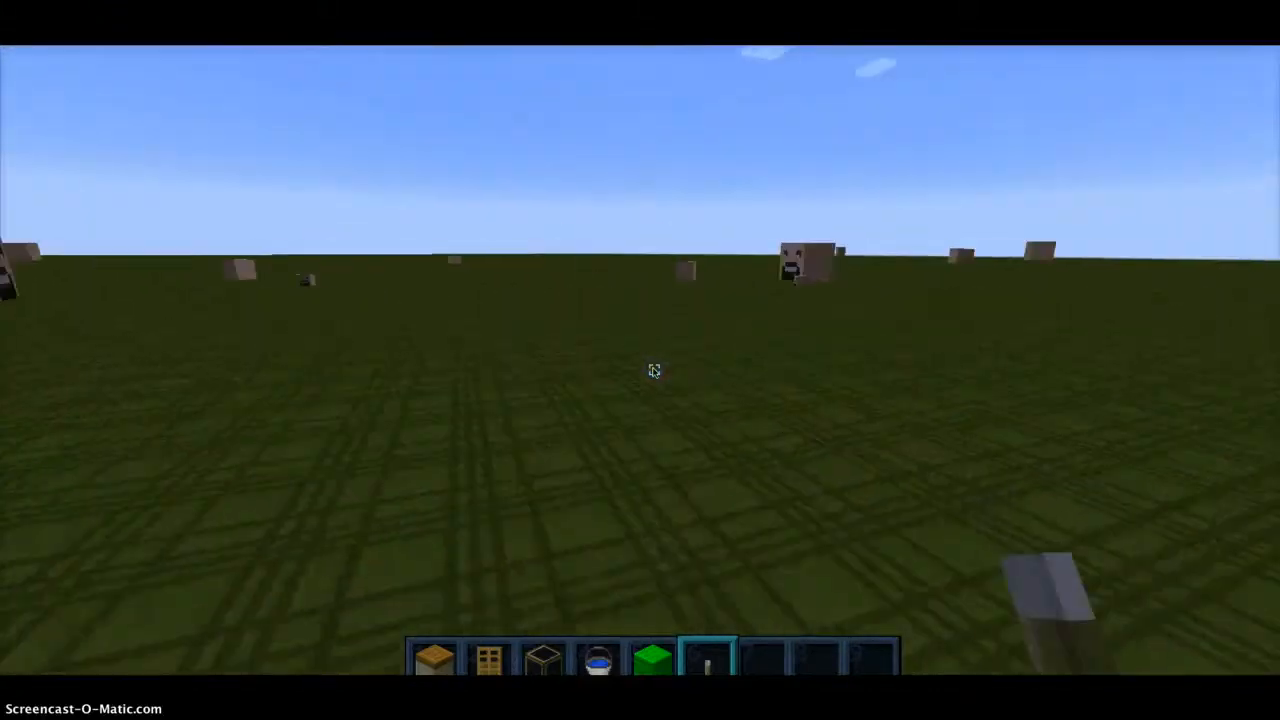
pyautogui.moveTo(654, 371)
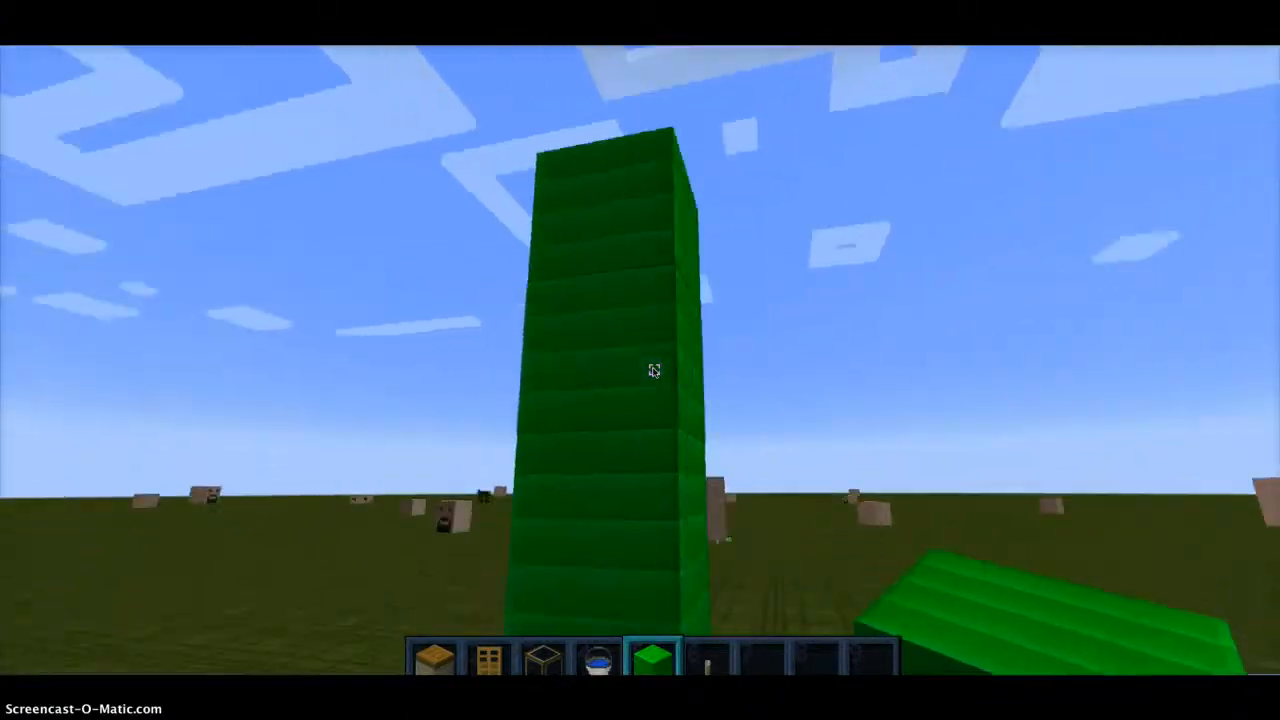
pyautogui.moveTo(654, 370)
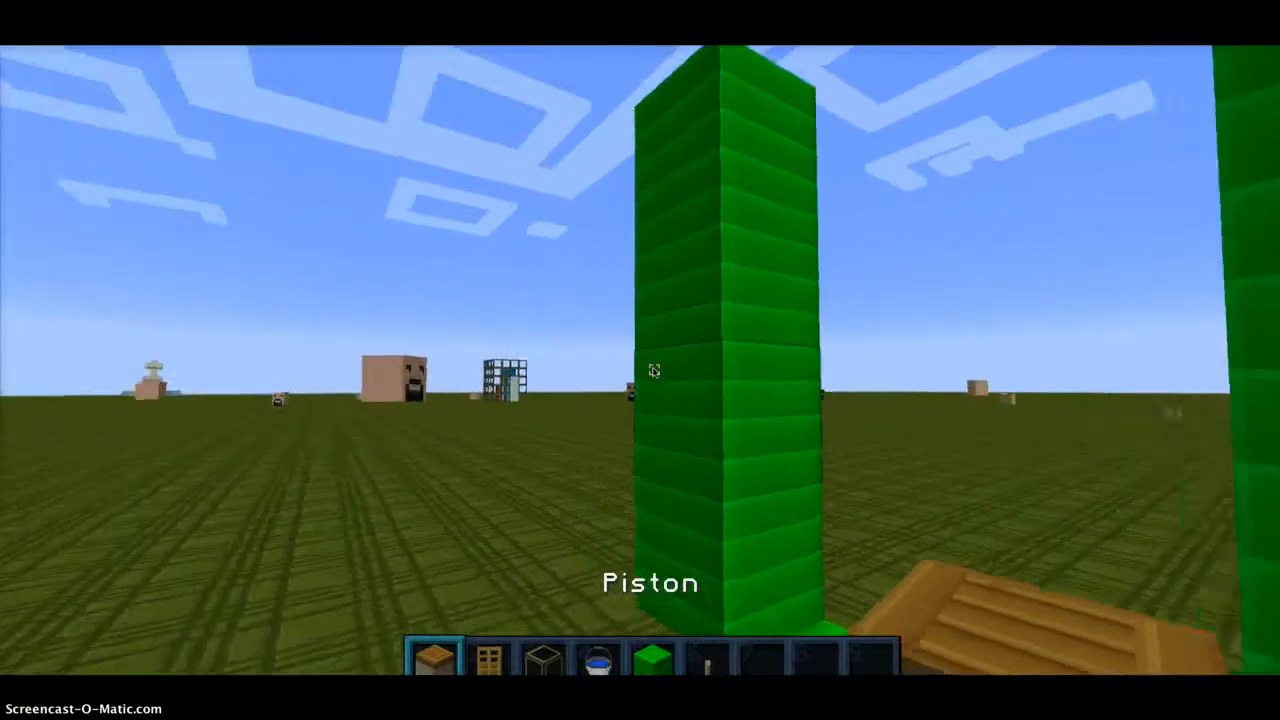
pyautogui.moveTo(654, 370)
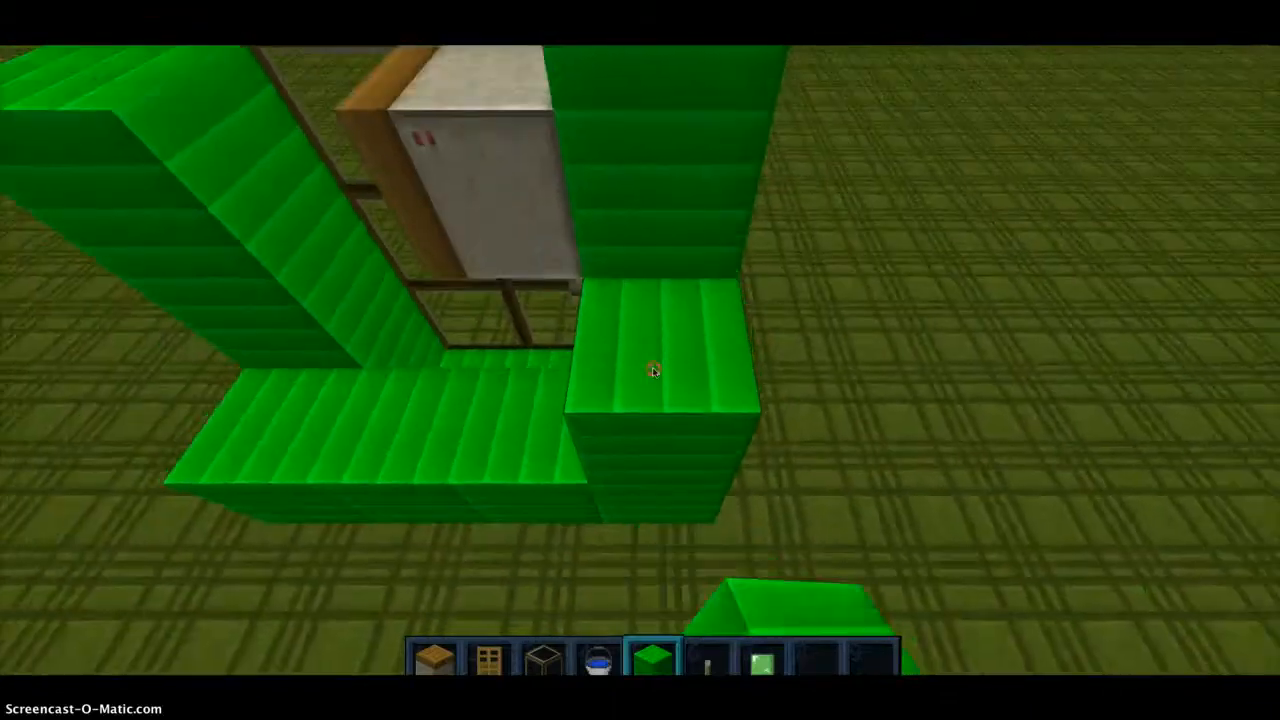
pyautogui.moveTo(655, 370)
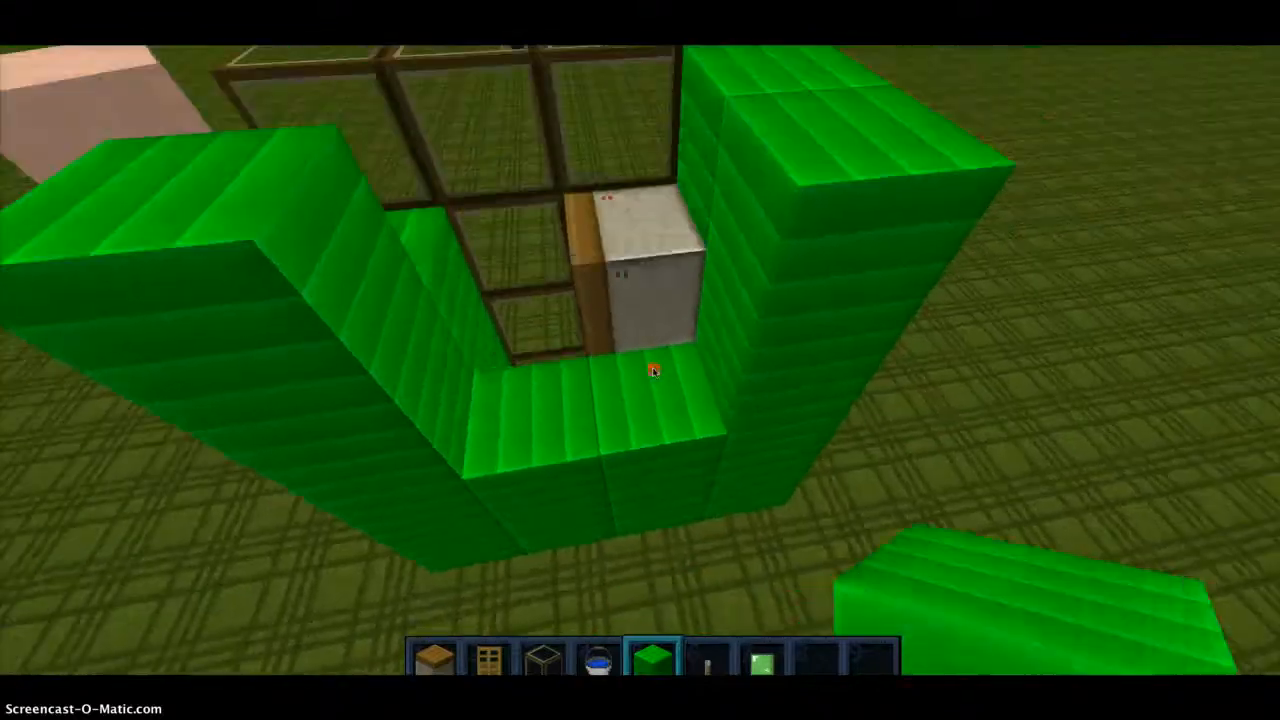
pyautogui.moveTo(650, 370)
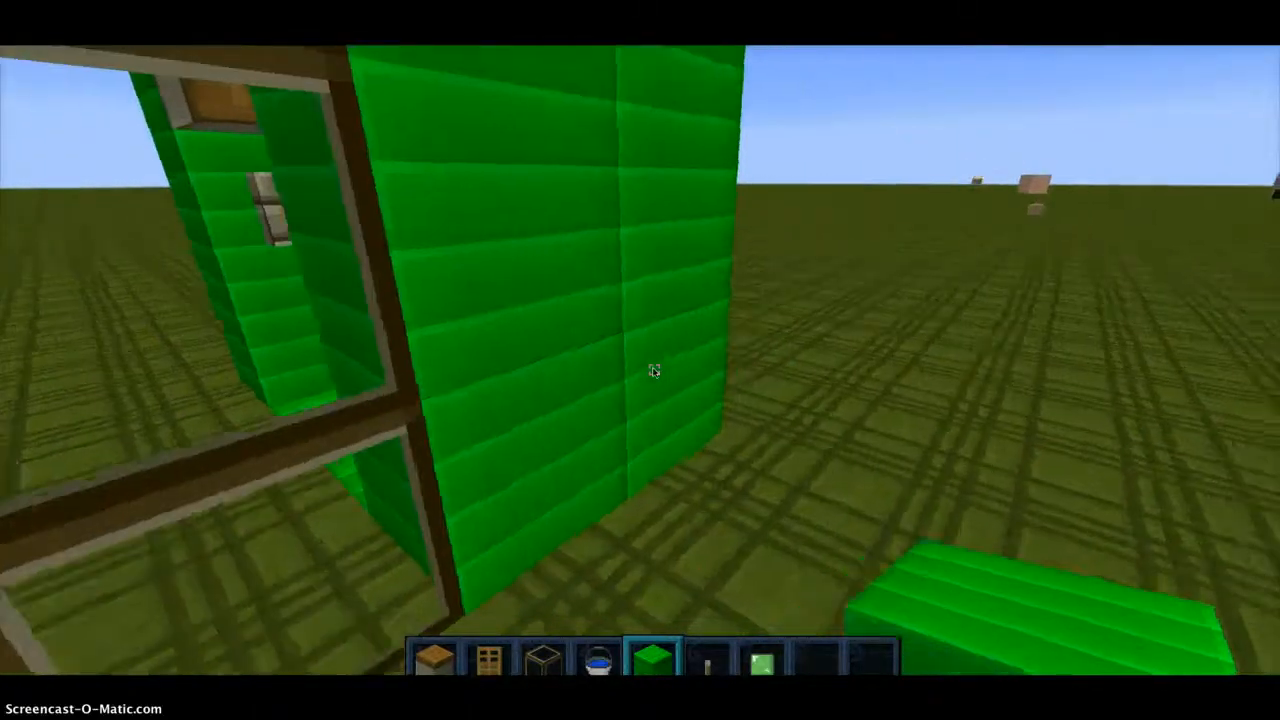
pyautogui.moveTo(655, 370)
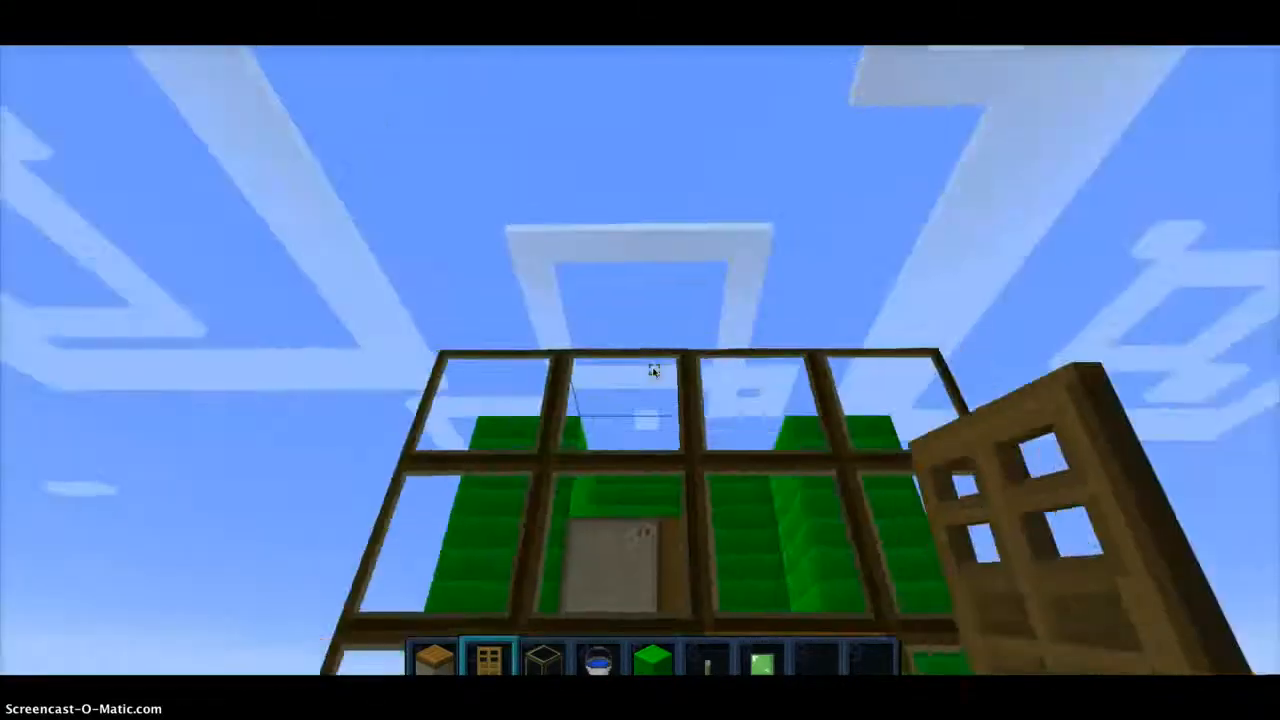
pyautogui.moveTo(640, 360)
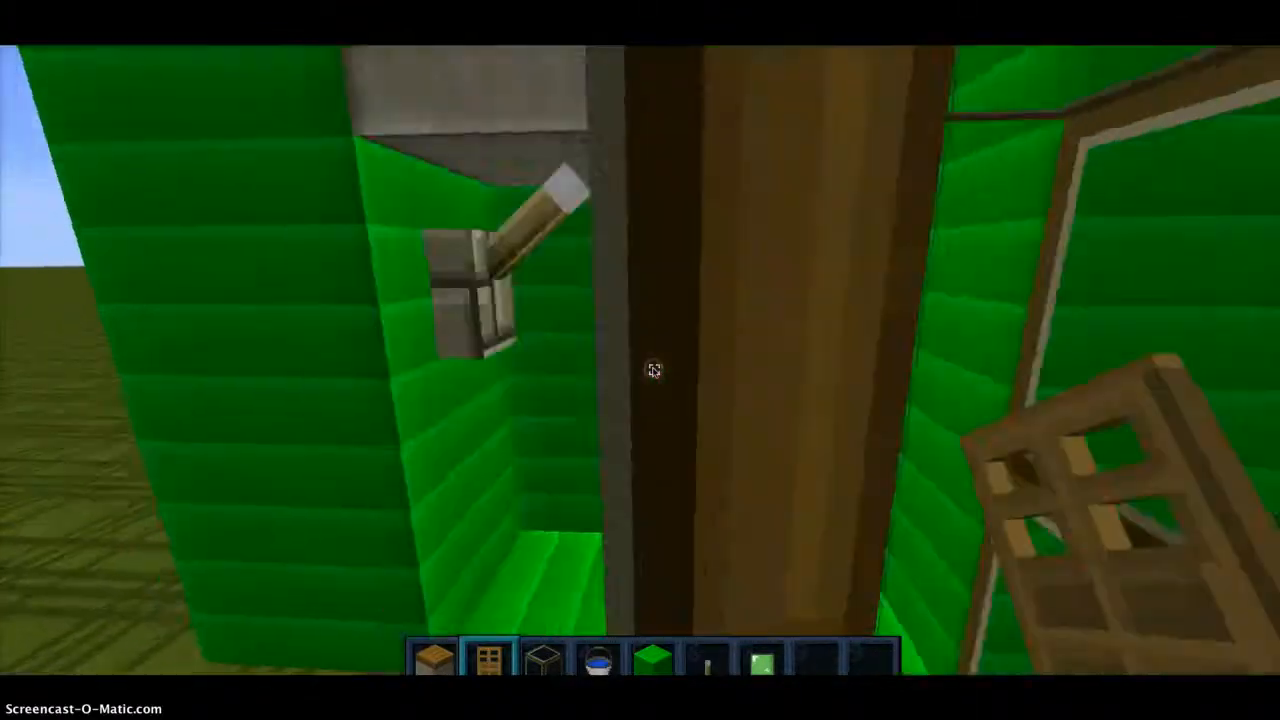
pyautogui.moveTo(653, 371)
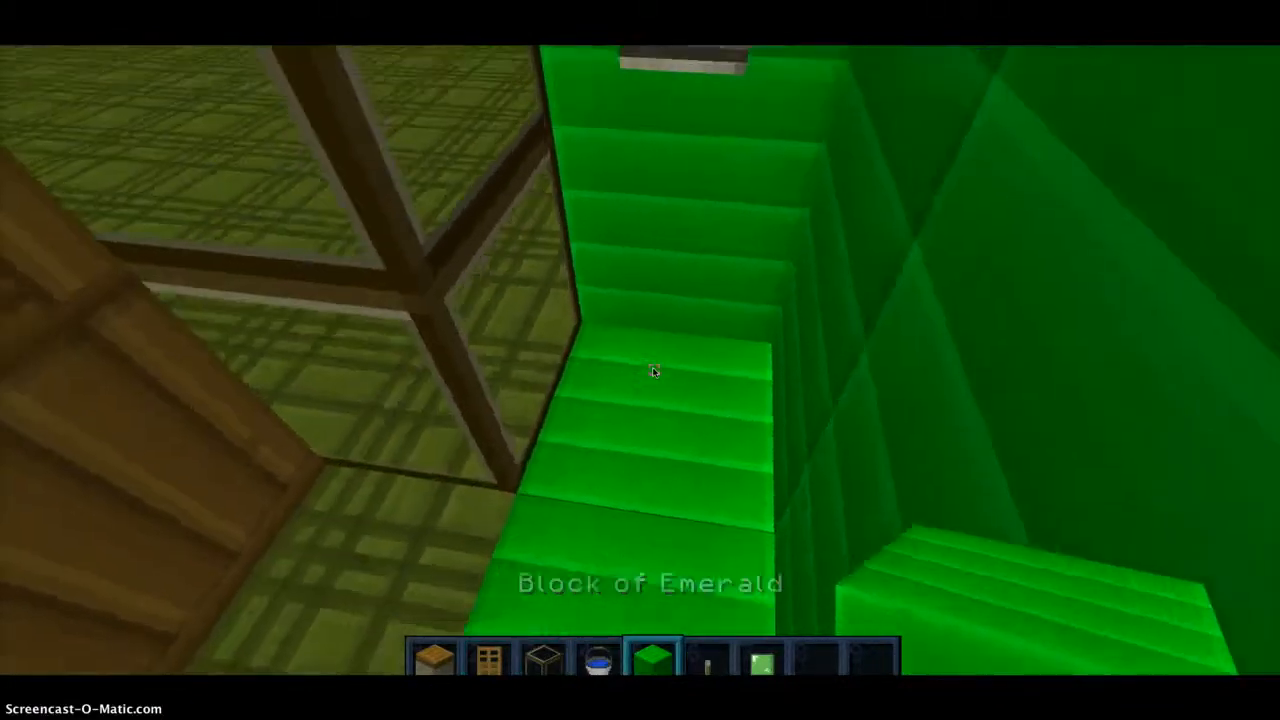
pyautogui.moveTo(654, 371)
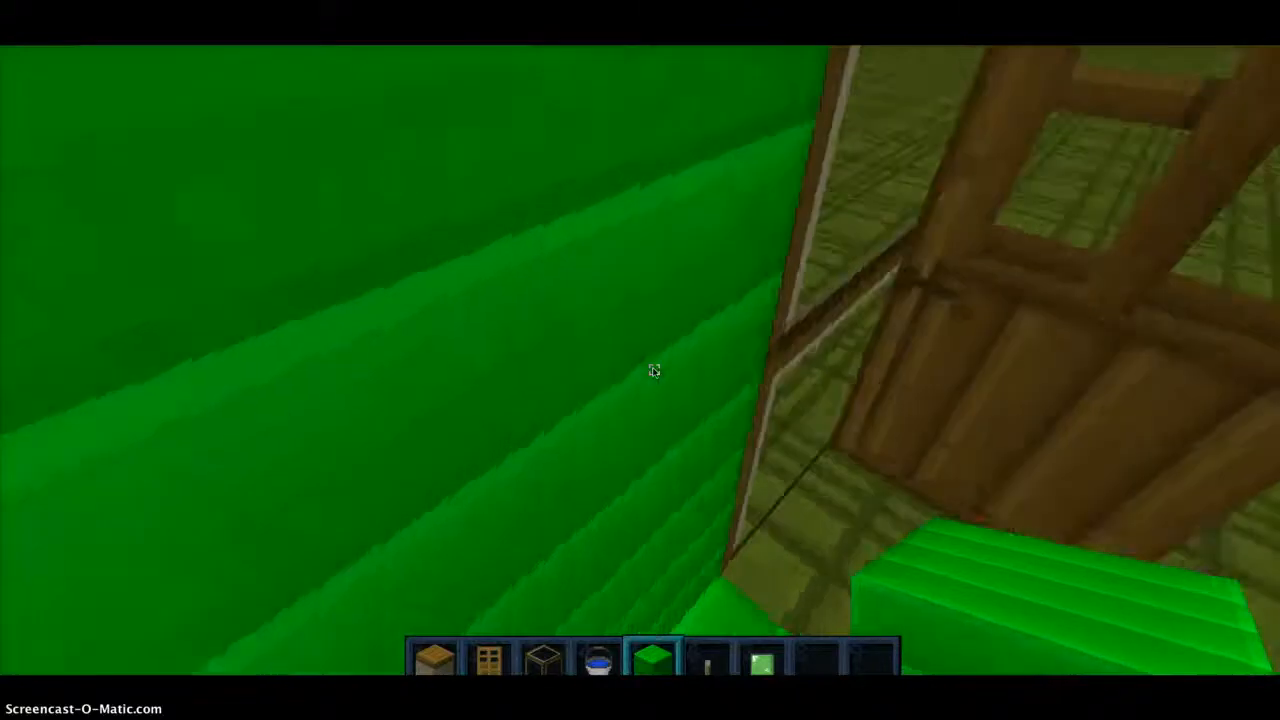
pyautogui.moveTo(654, 370)
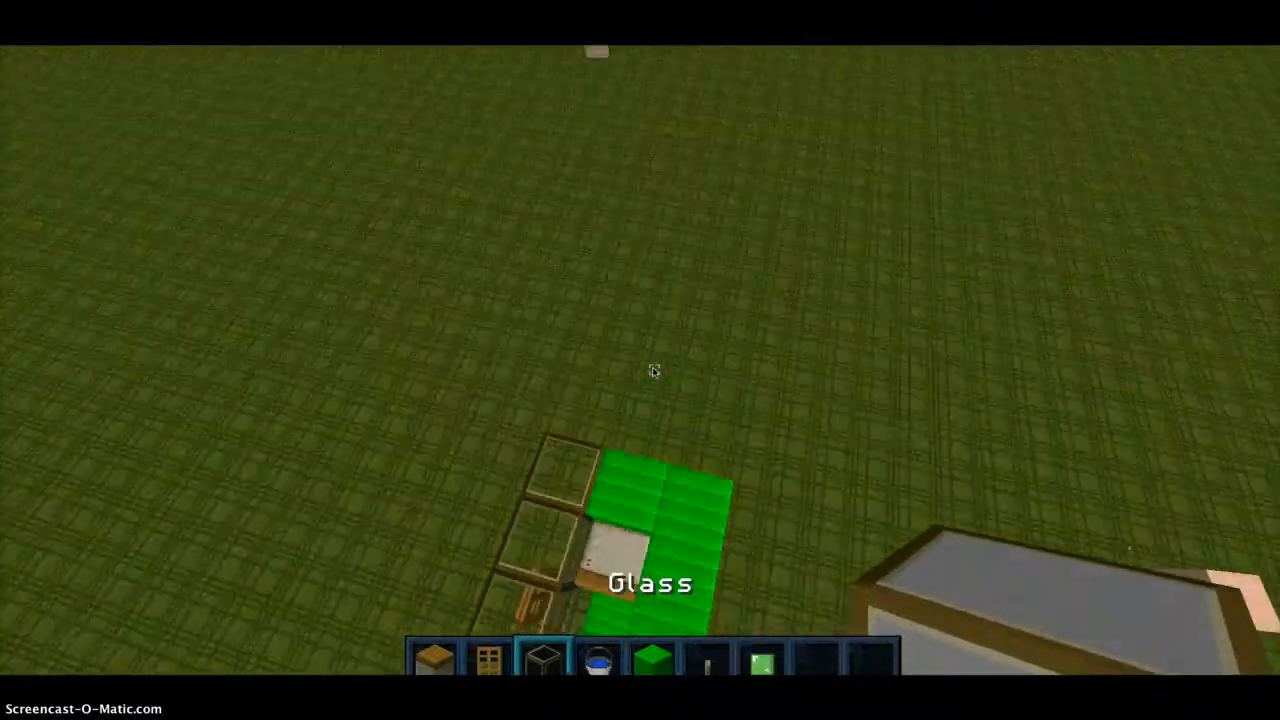
pyautogui.moveTo(654, 371)
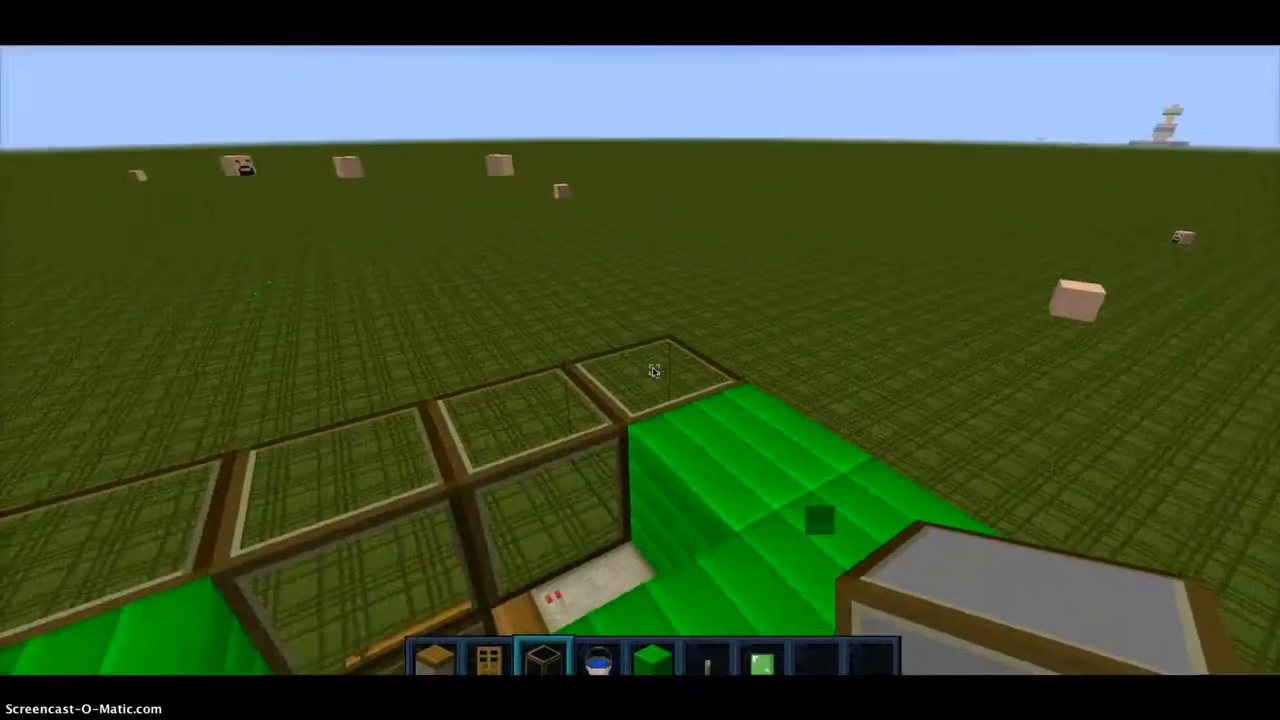
pyautogui.moveTo(655, 370)
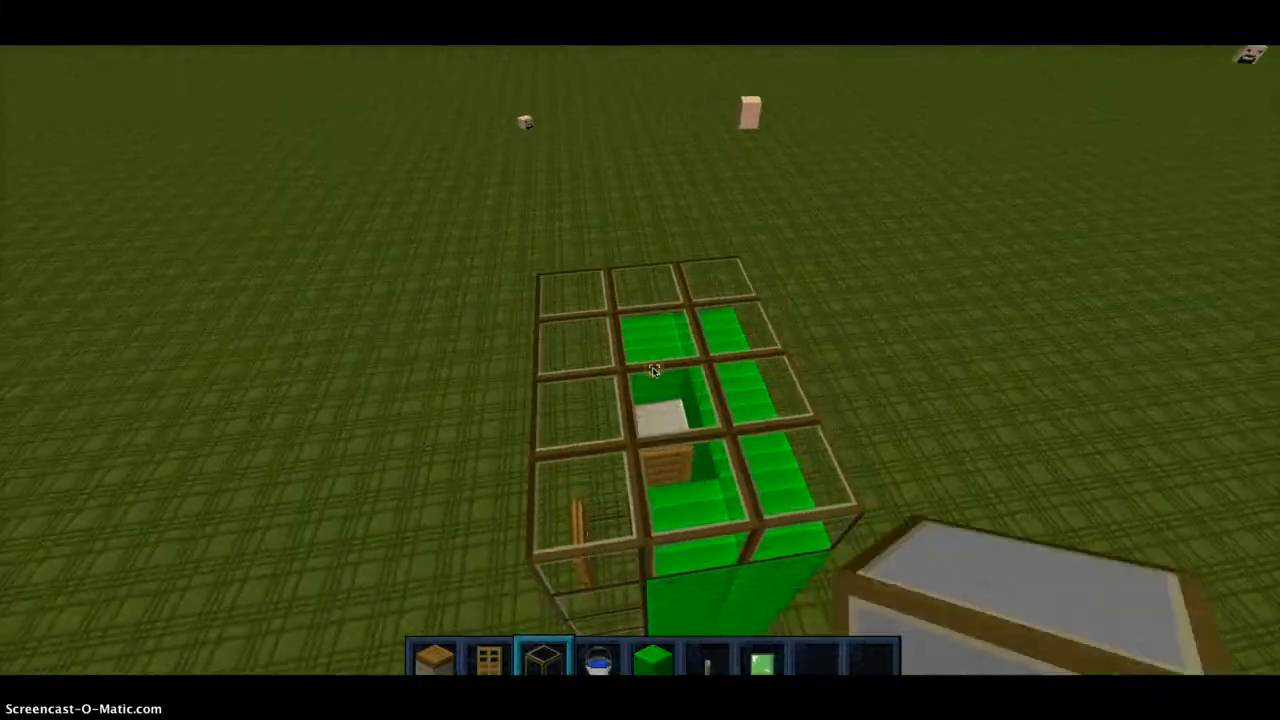
pyautogui.moveTo(640, 360)
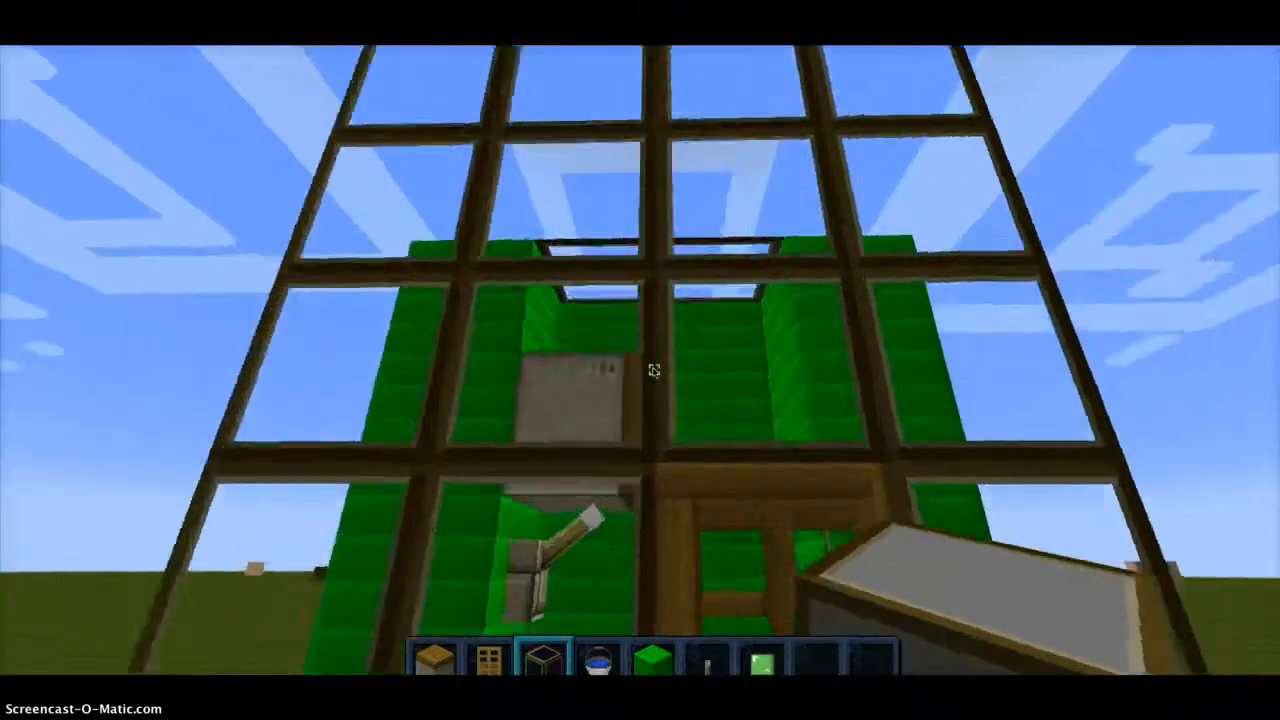
pyautogui.moveTo(650, 370)
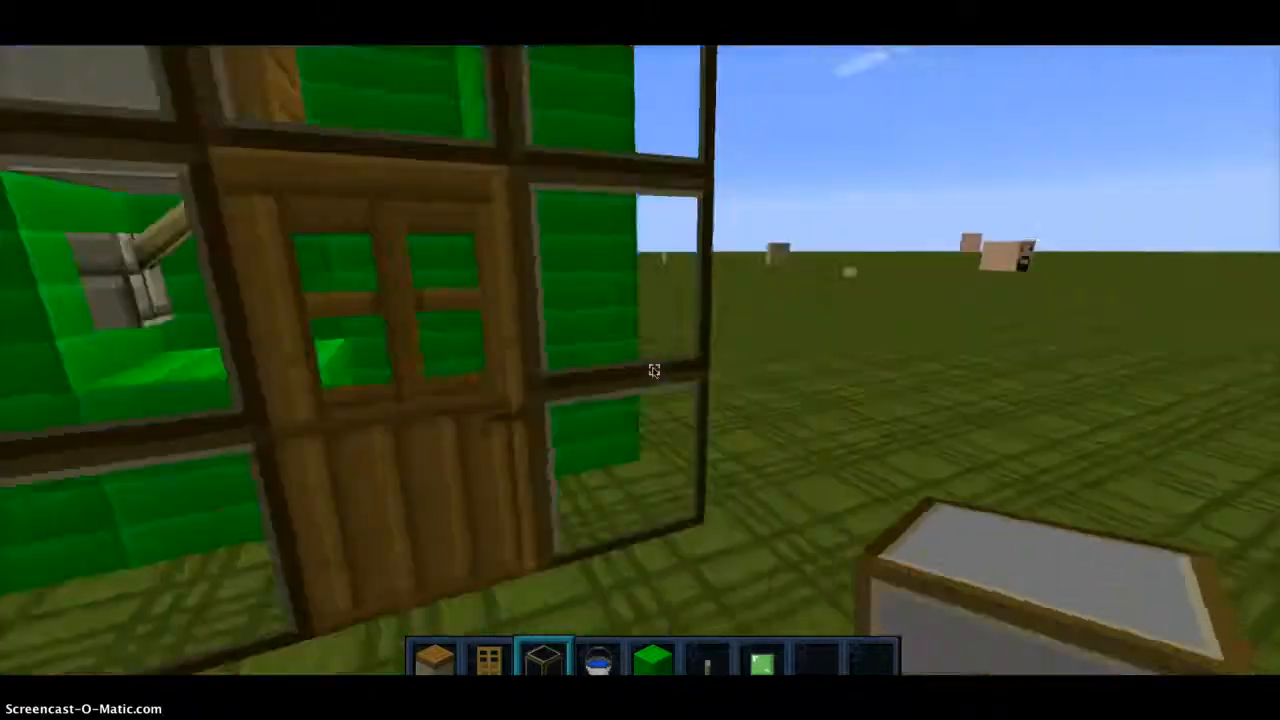
pyautogui.moveTo(653, 371)
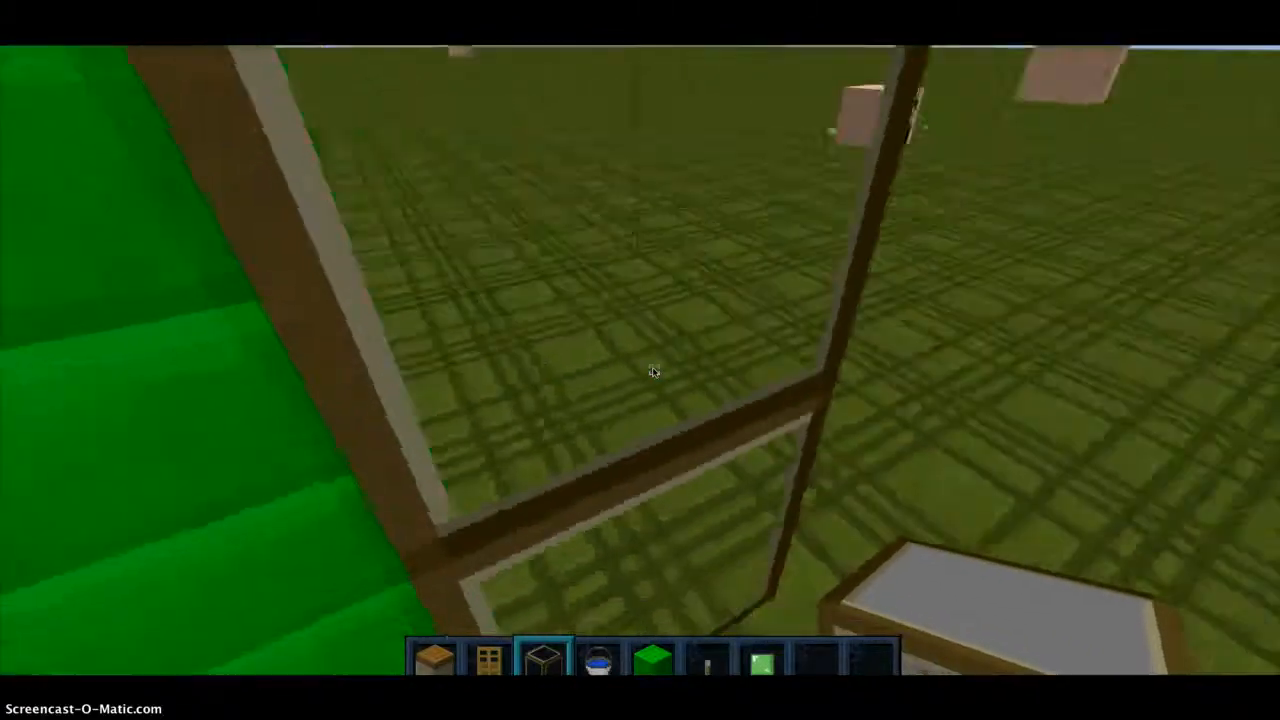
pyautogui.moveTo(654, 371)
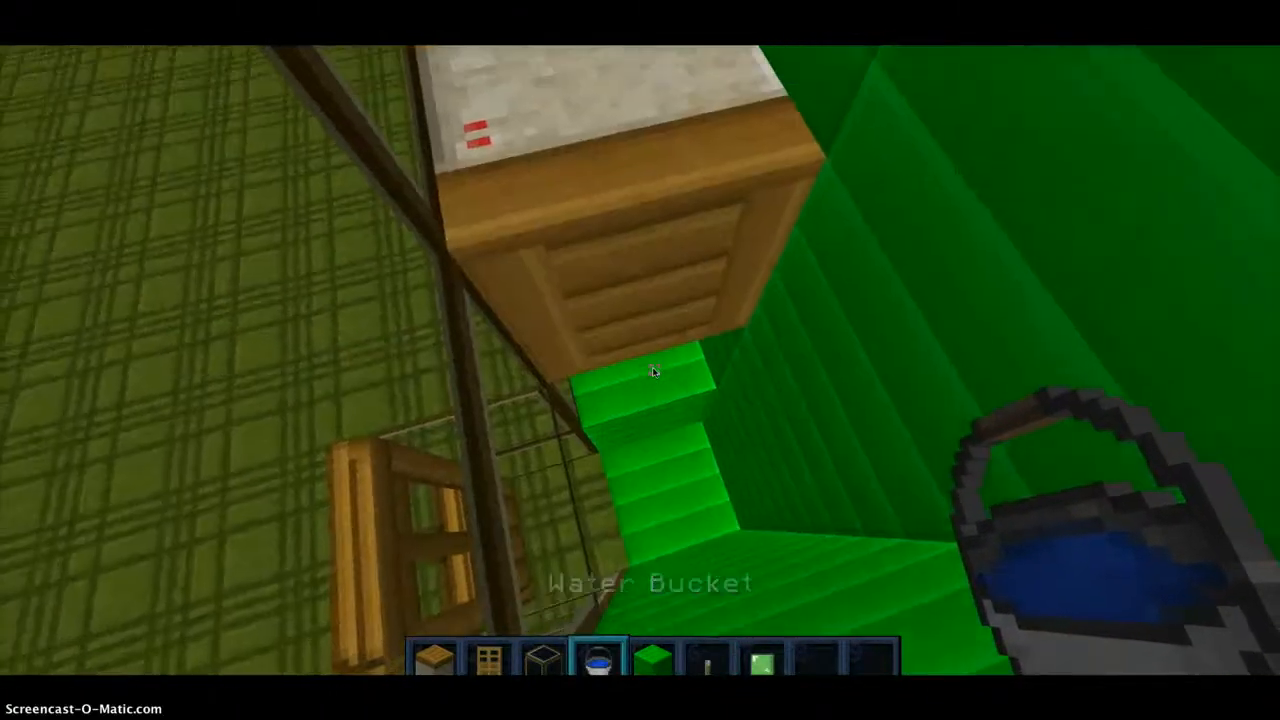
# Empty the water bucket onto the top of the piston, flooding the glass roof.
pyautogui.click(654, 372)
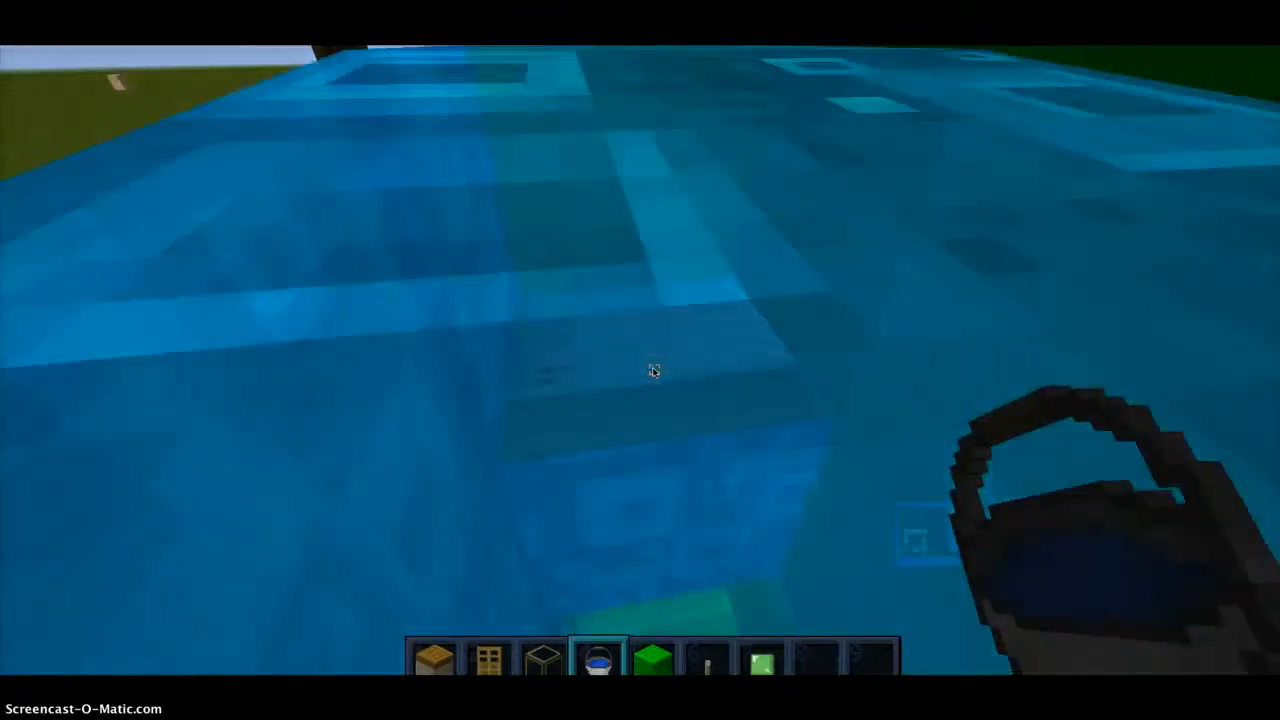
pyautogui.moveTo(654, 370)
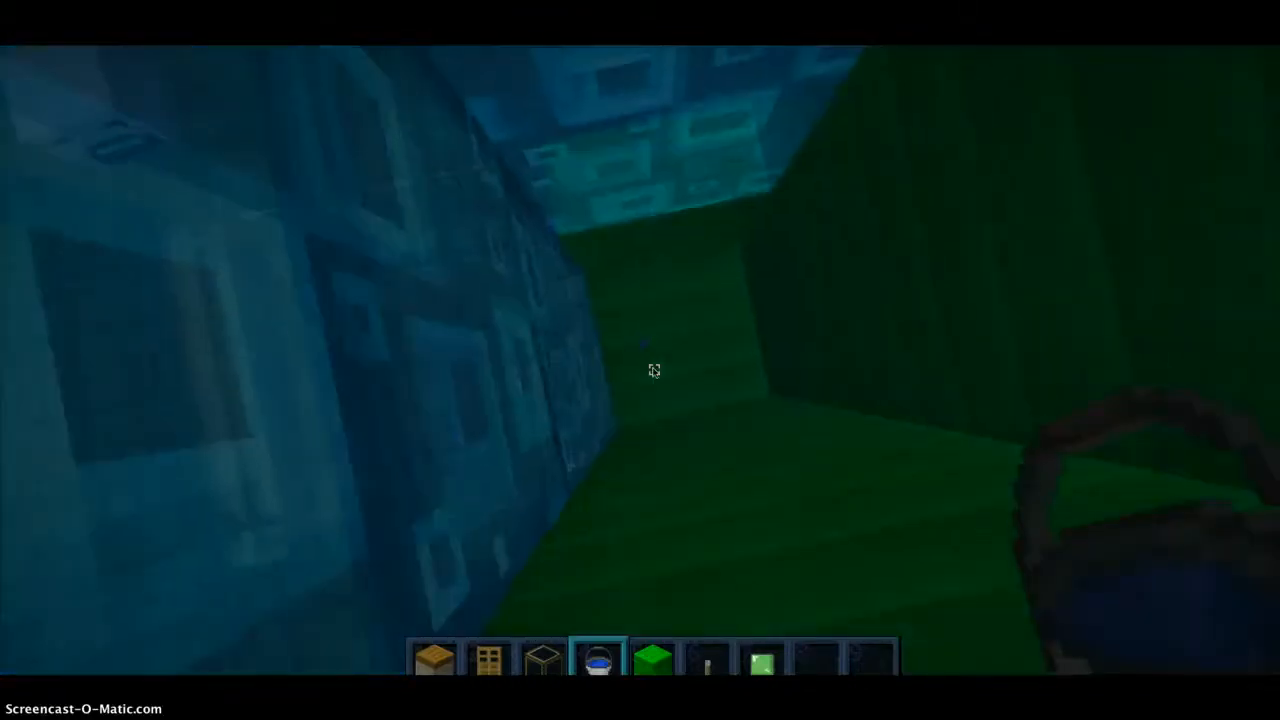
pyautogui.moveTo(654, 370)
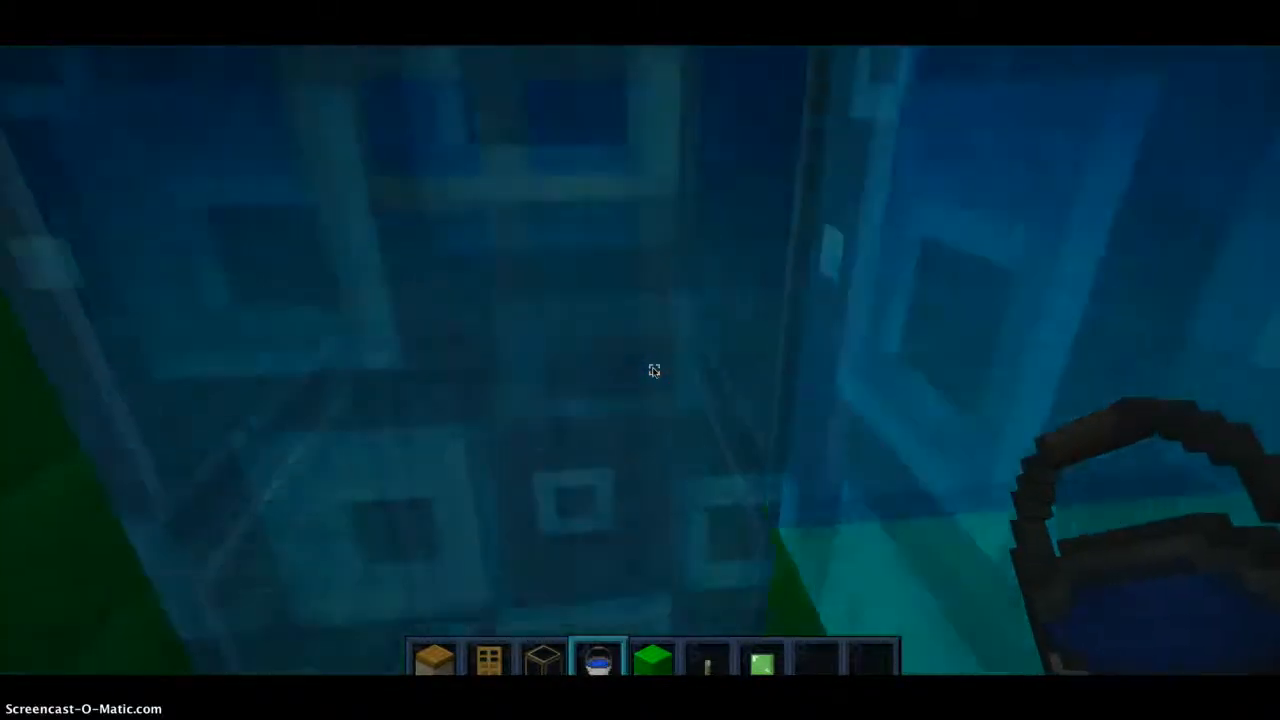
pyautogui.moveTo(653, 370)
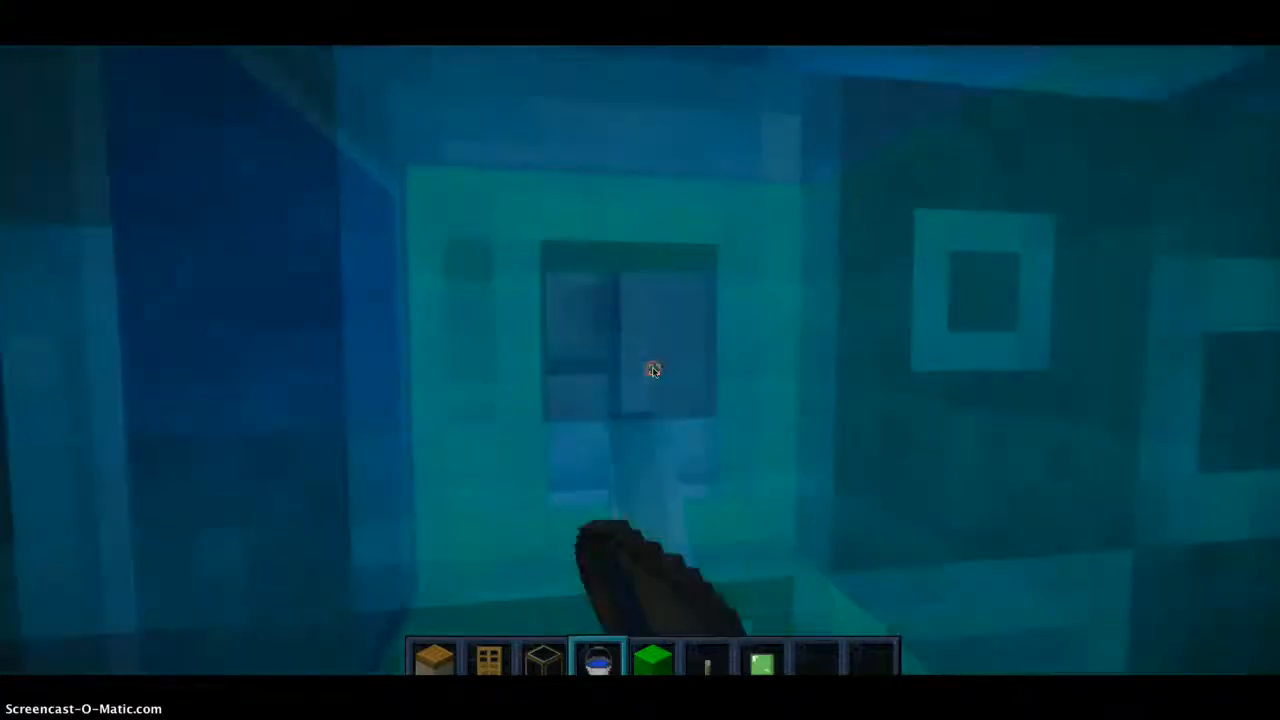
pyautogui.moveTo(654, 370)
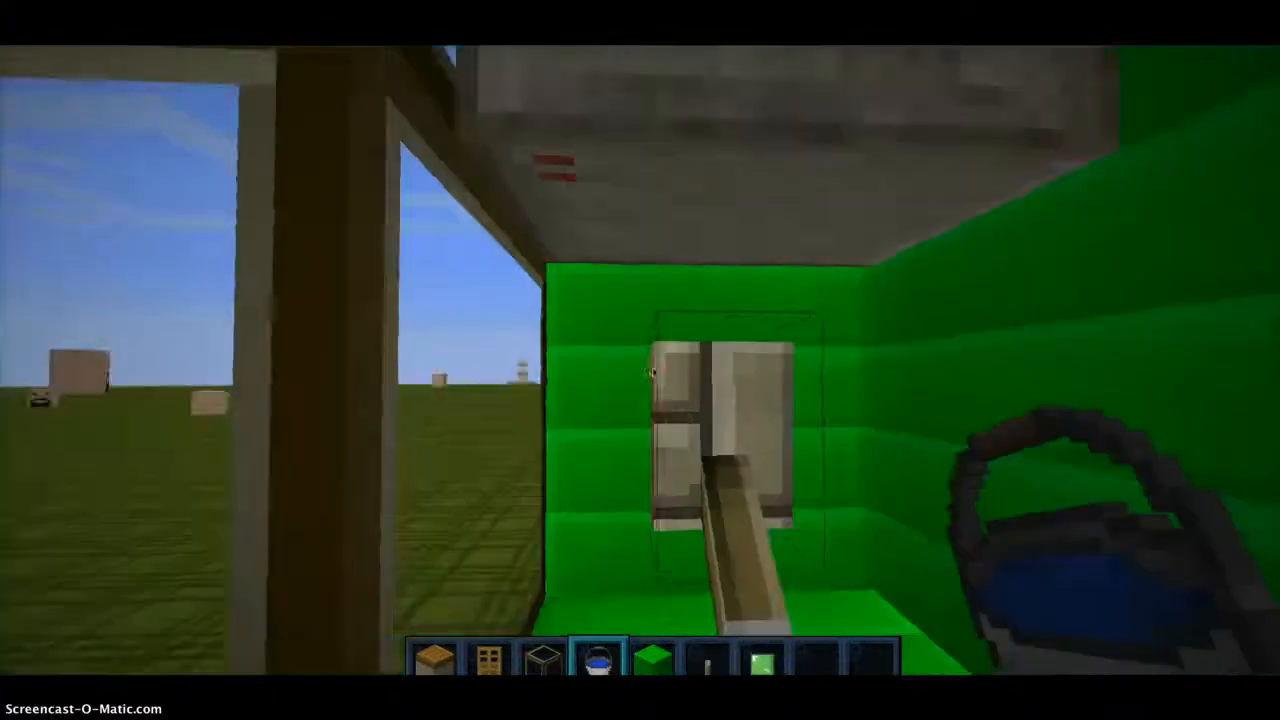
pyautogui.moveTo(640, 360)
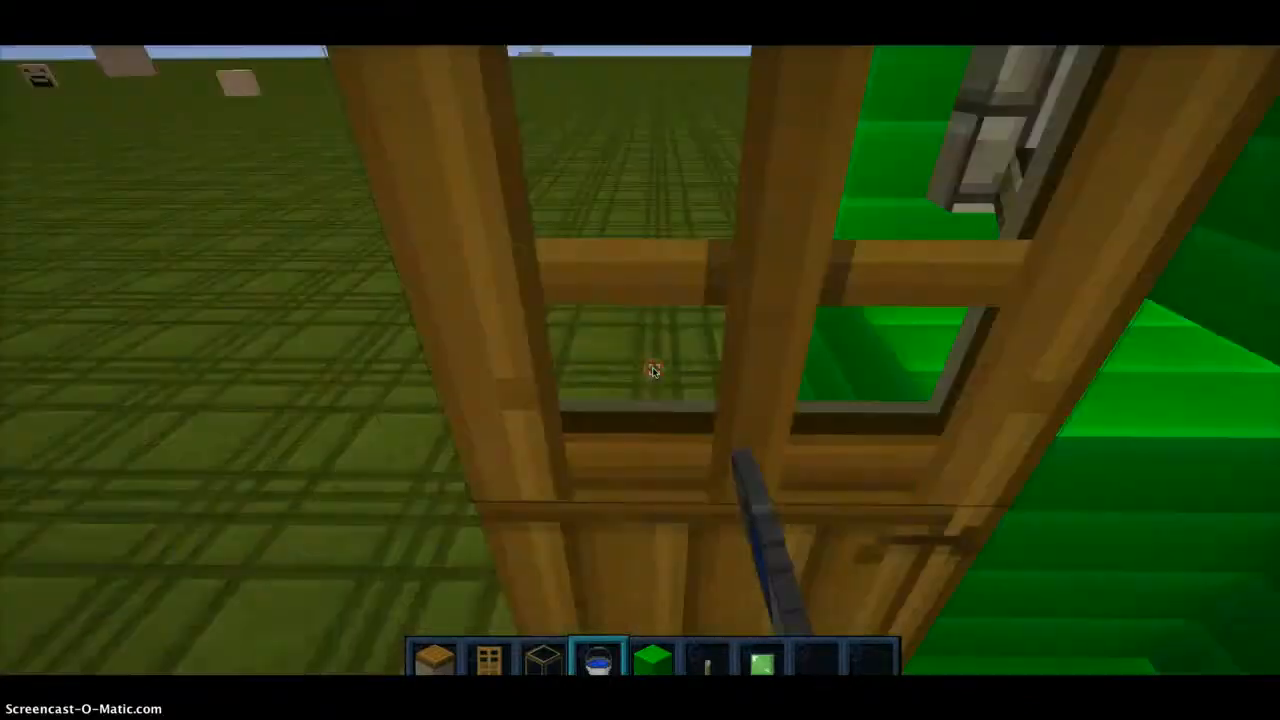
pyautogui.moveTo(654, 370)
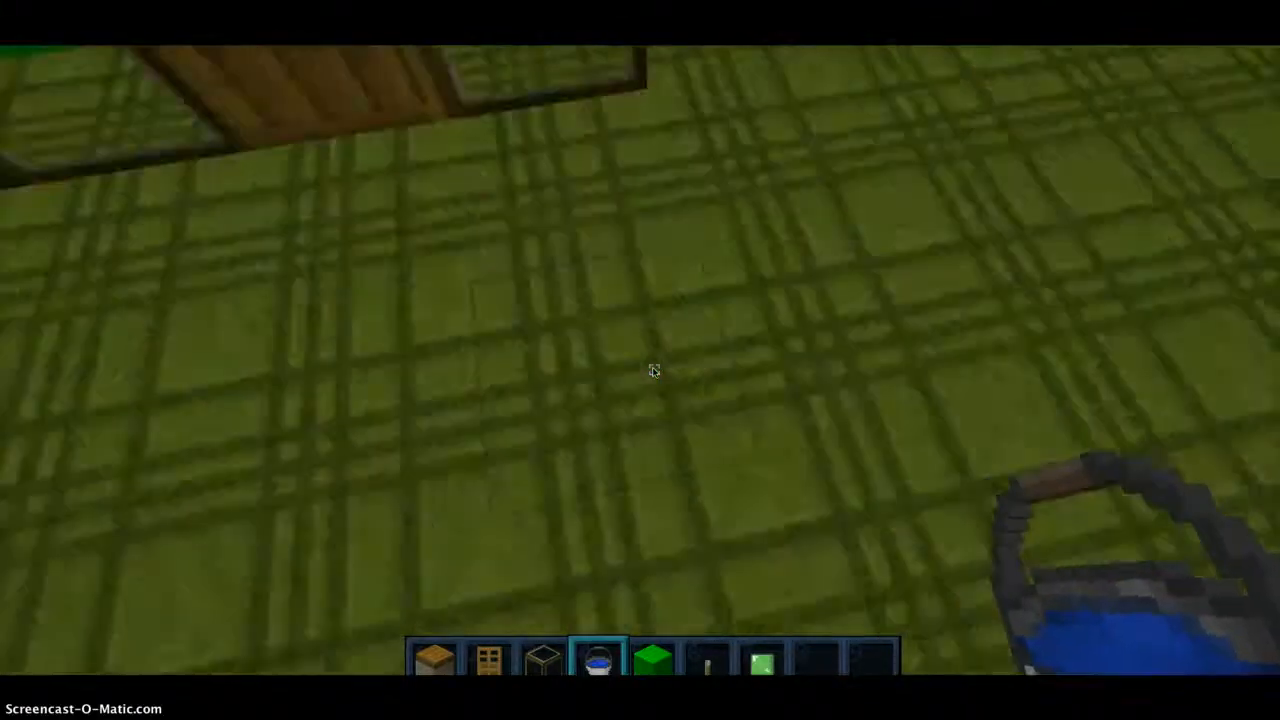
pyautogui.moveTo(654, 370)
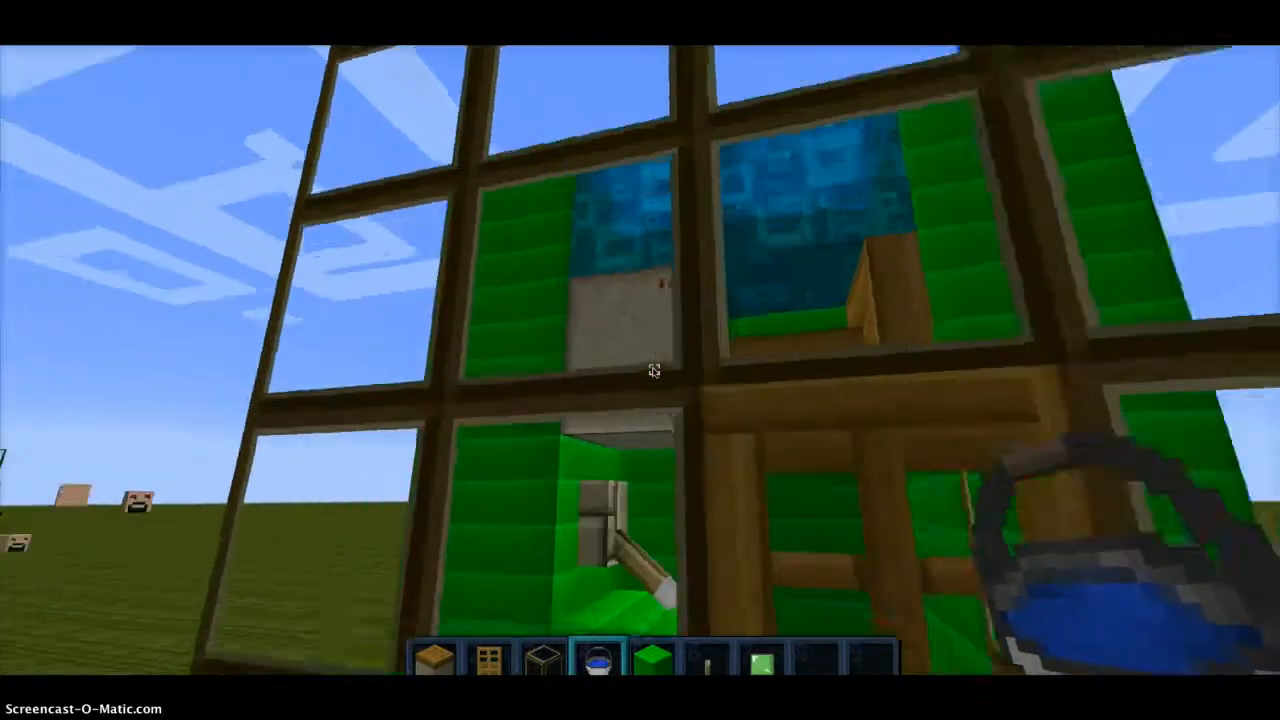
pyautogui.moveTo(653, 371)
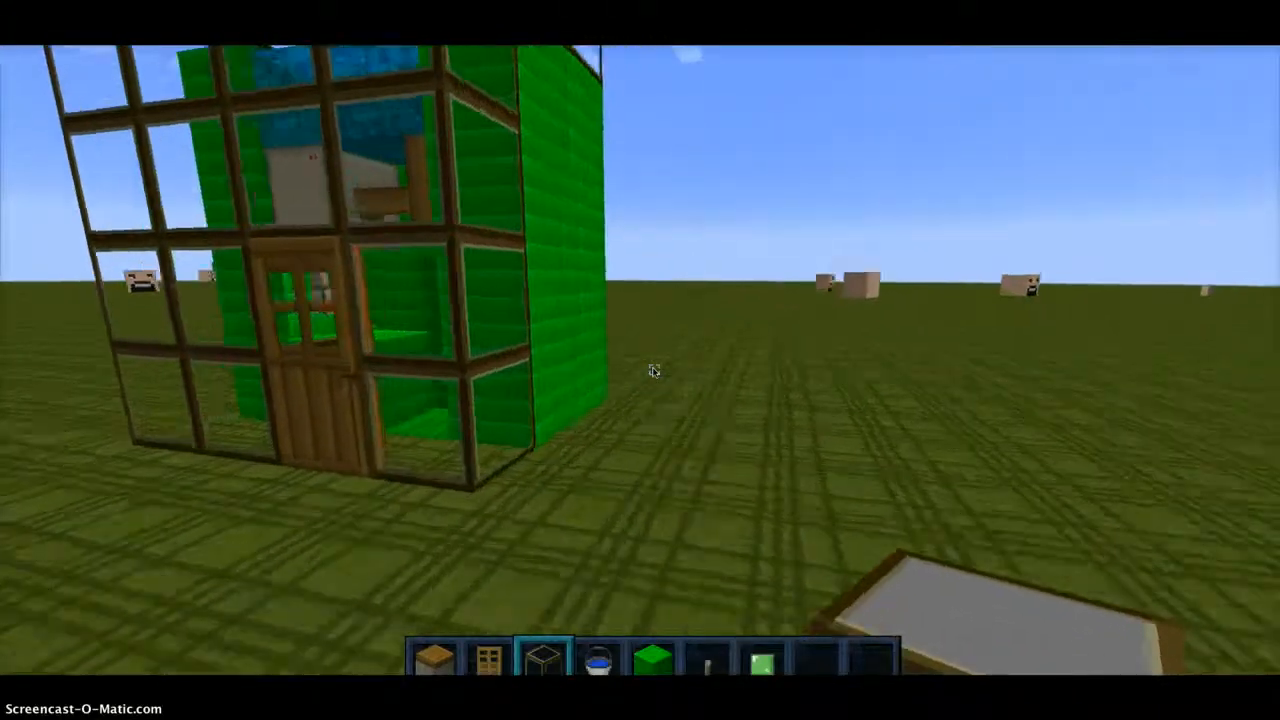
pyautogui.moveTo(654, 370)
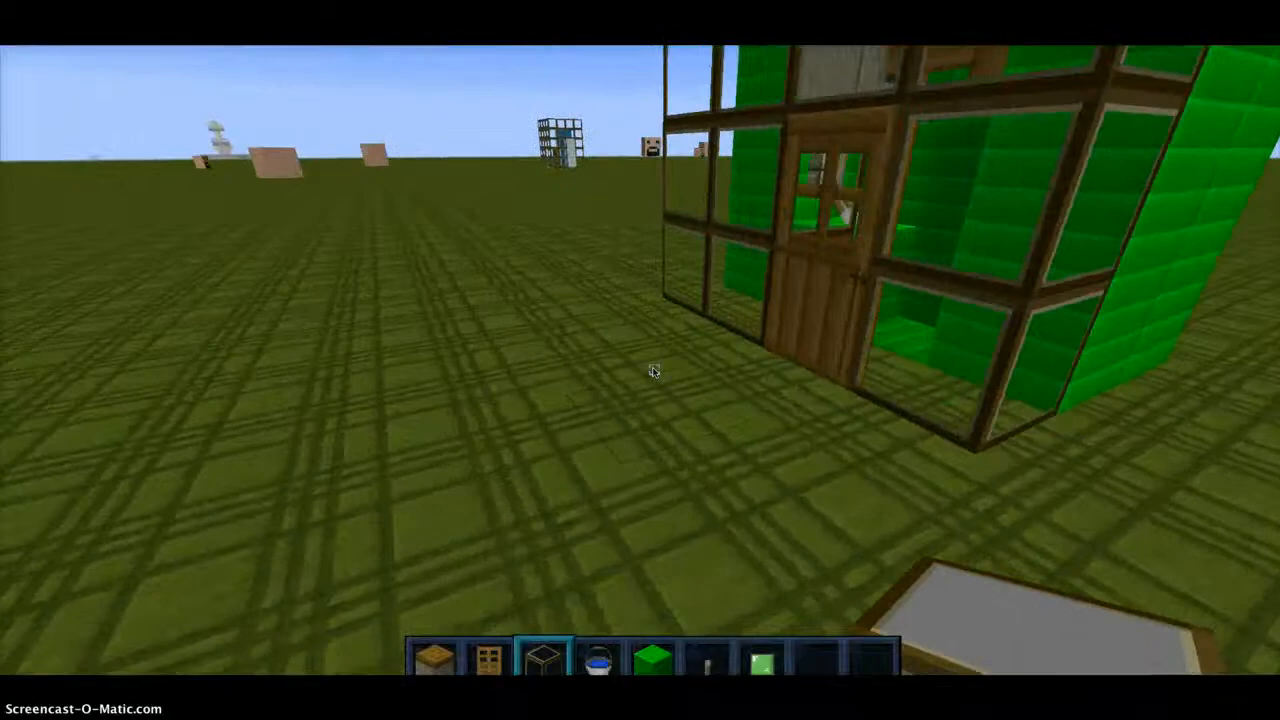
pyautogui.moveTo(654, 371)
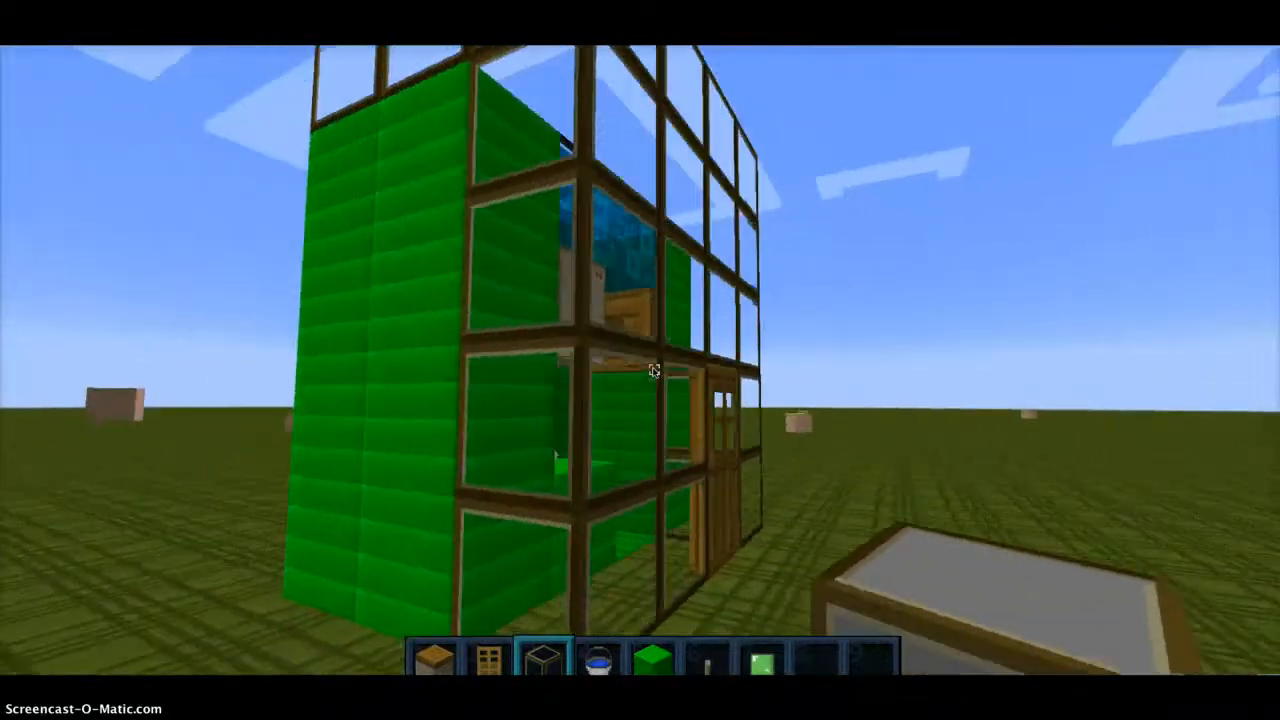
pyautogui.moveTo(654, 370)
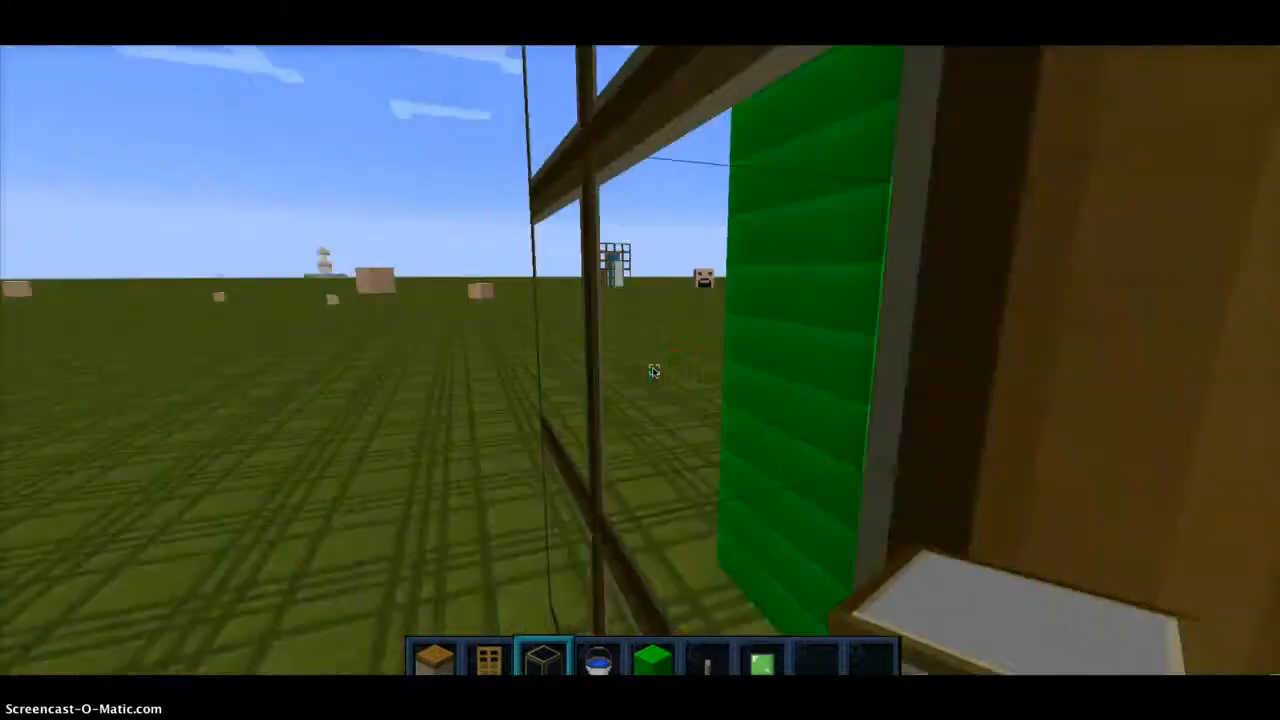
pyautogui.moveTo(654, 371)
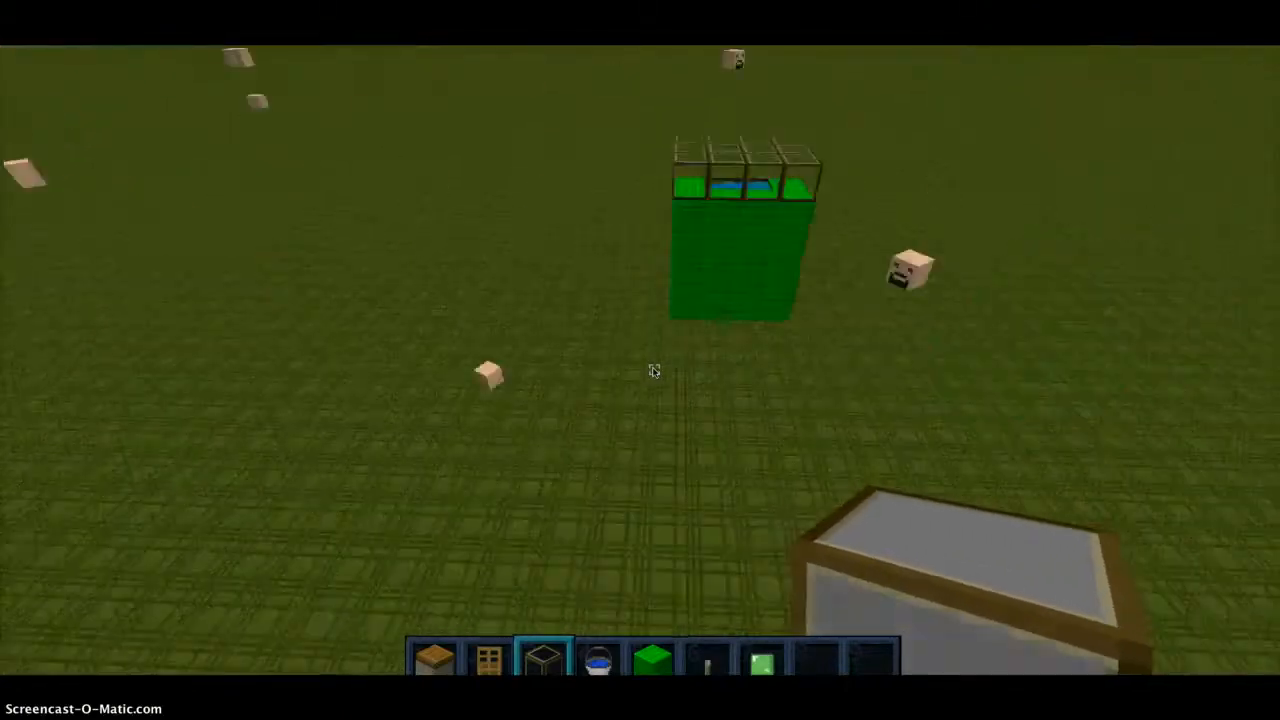
pyautogui.moveTo(654, 371)
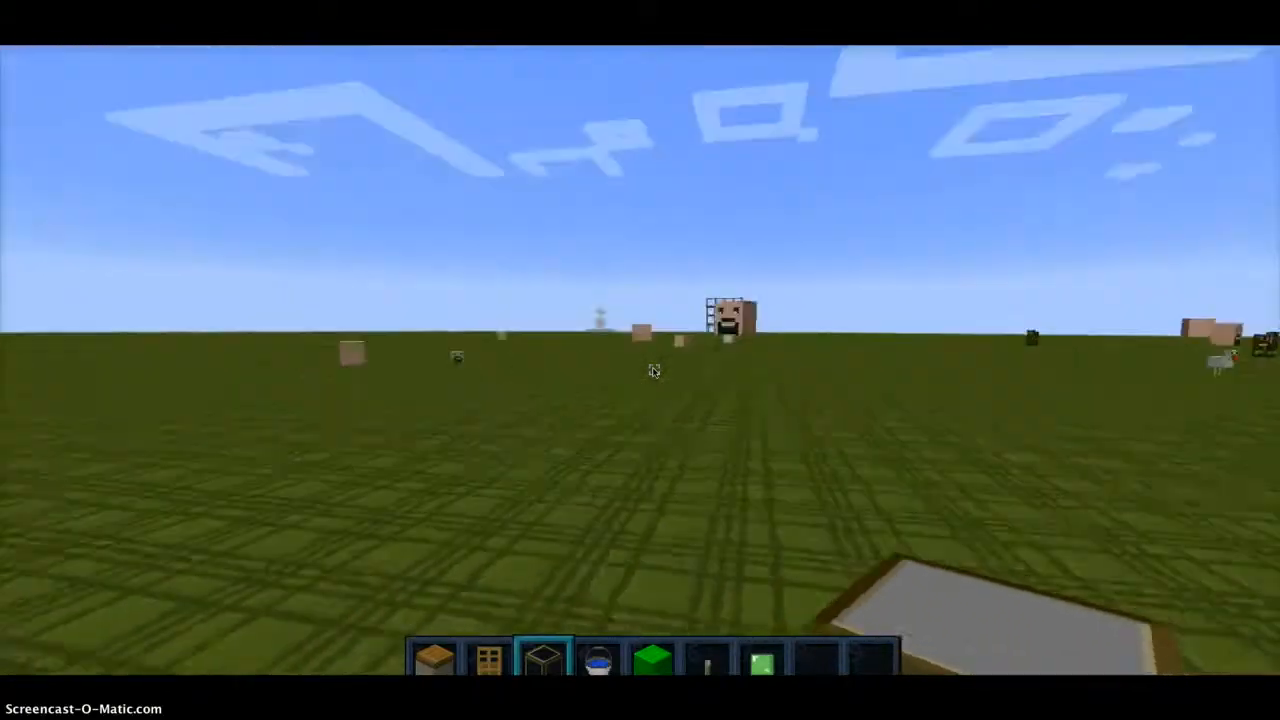
pyautogui.moveTo(654, 370)
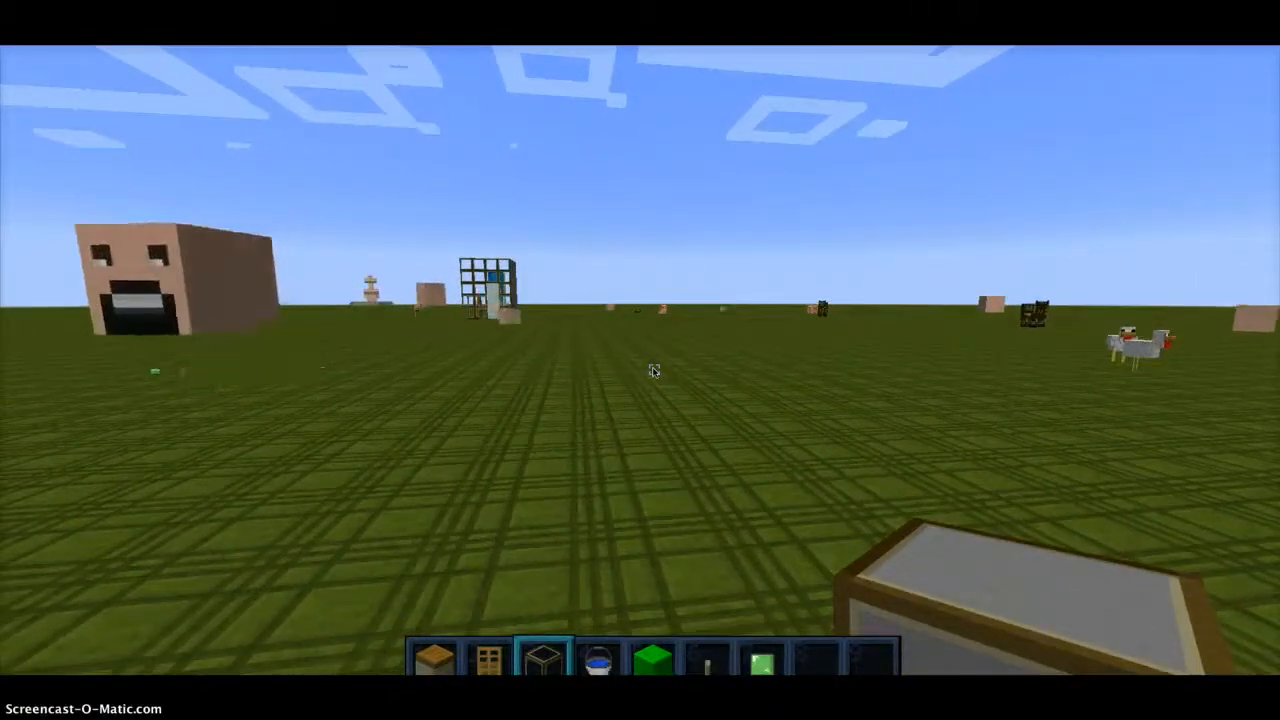
# Pause the game to show the Game menu over the finished shower.
pyautogui.press('Escape')
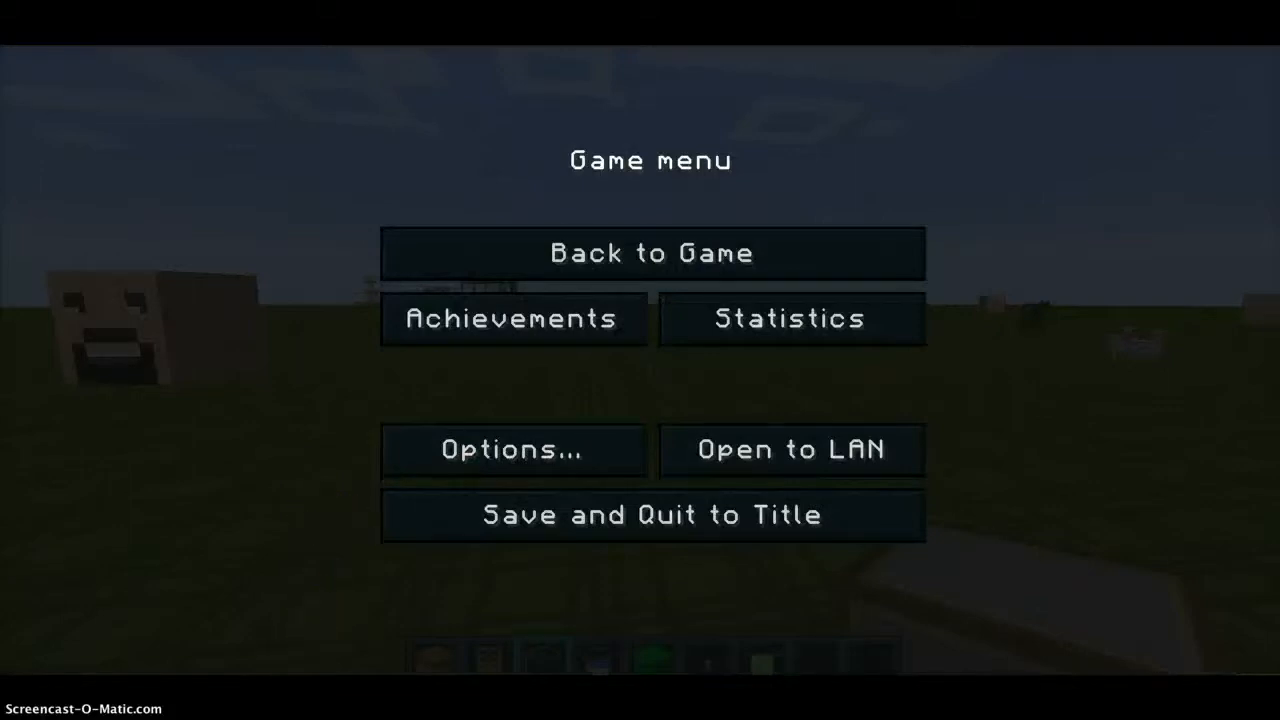